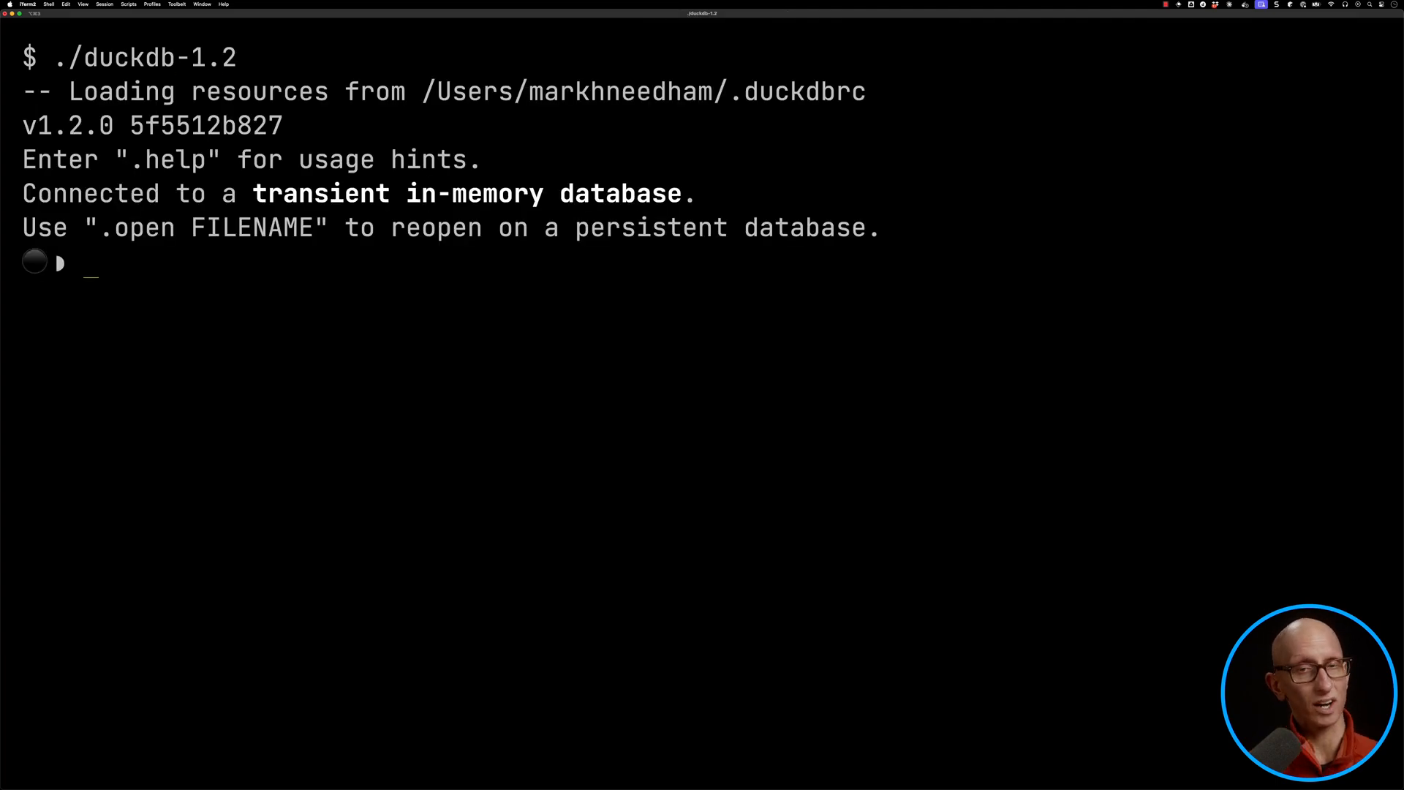
- Store the WTA players CSV URL in variable uri and DESCRIBE read_csv(getvariable('uri'))
{"action": "type", "text": "SET VARIABLE uri ="}
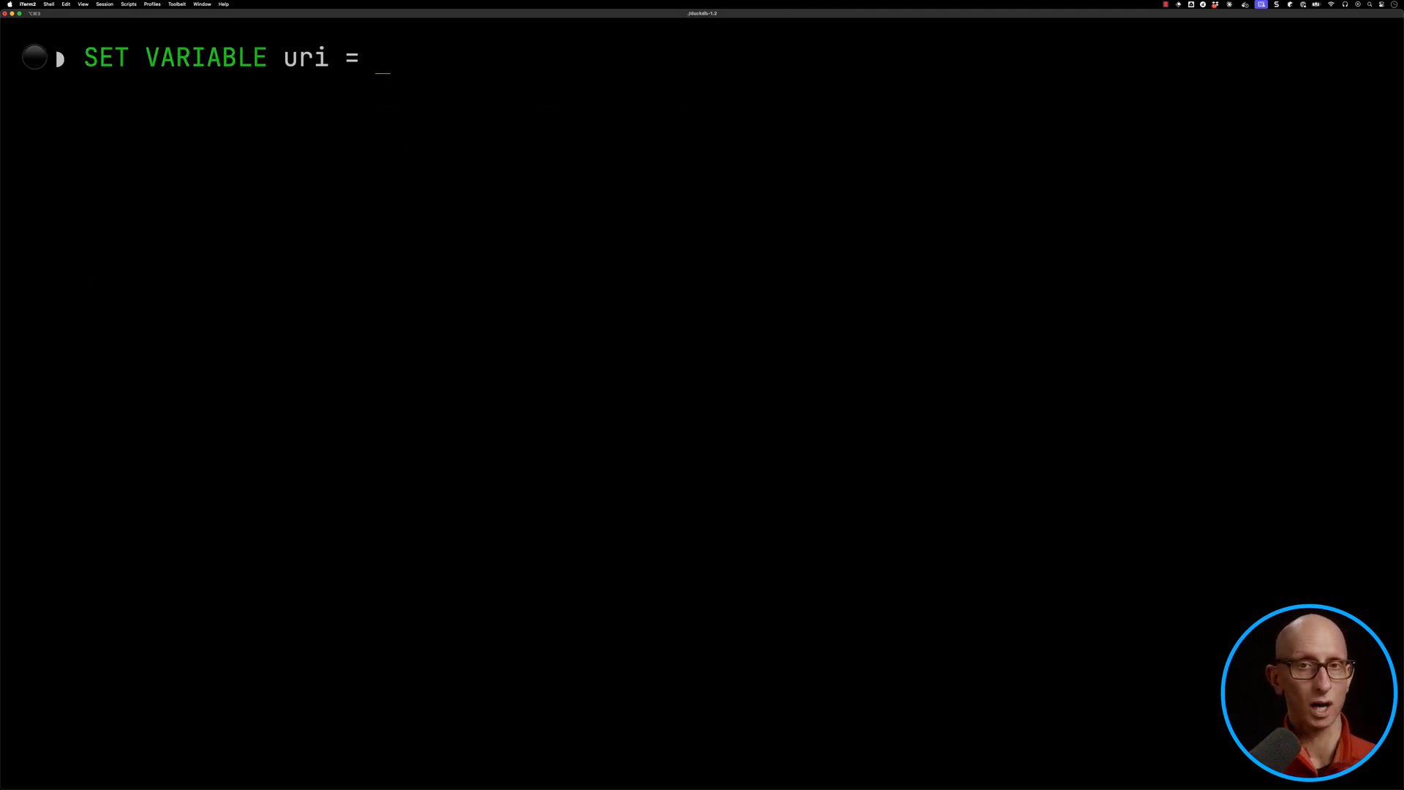
{"action": "type", "text": "'https://raw.githubusercontent.com/JeffSackmann/tennis_wta/refs/heads/master/wta_players.csv"}
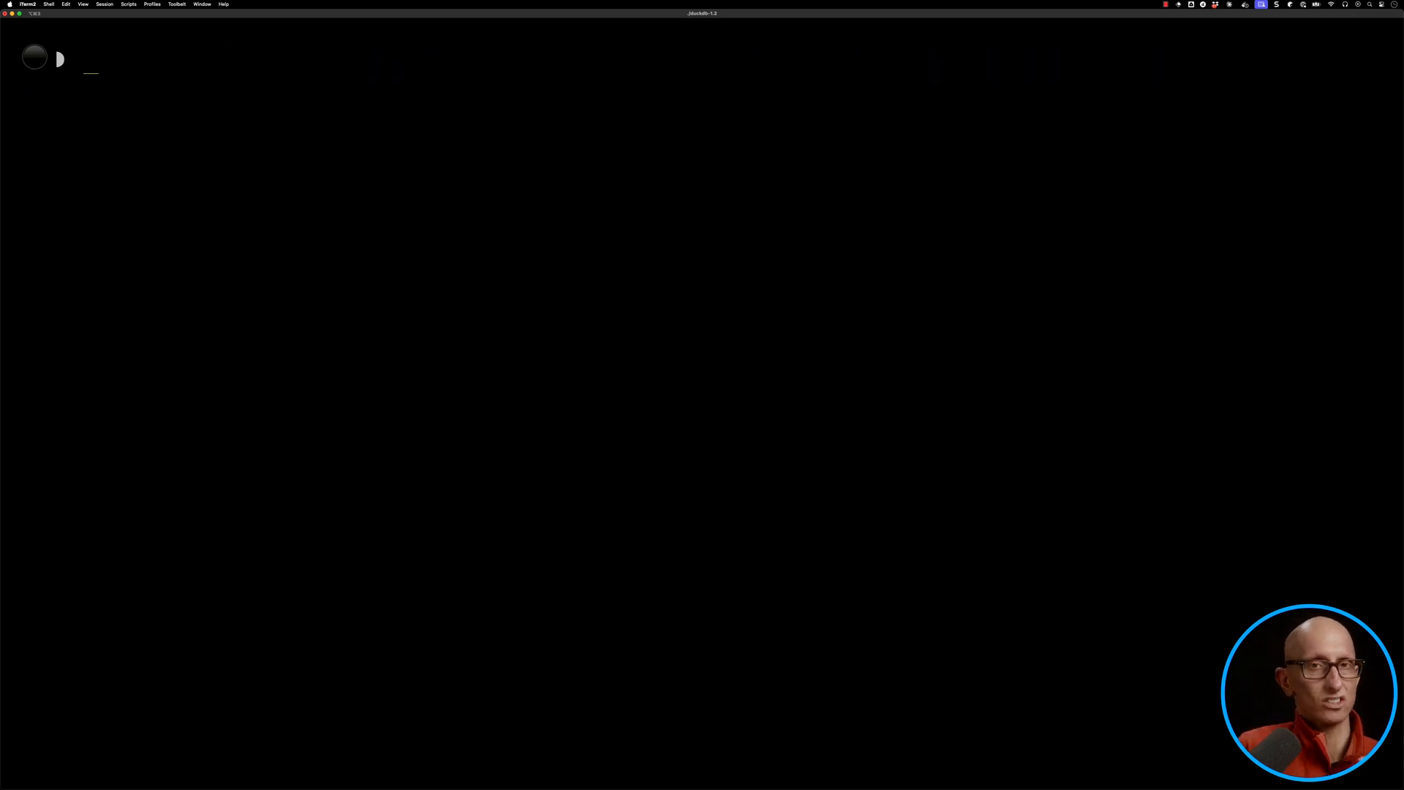
{"action": "type", "text": "DESCRIBE ("}
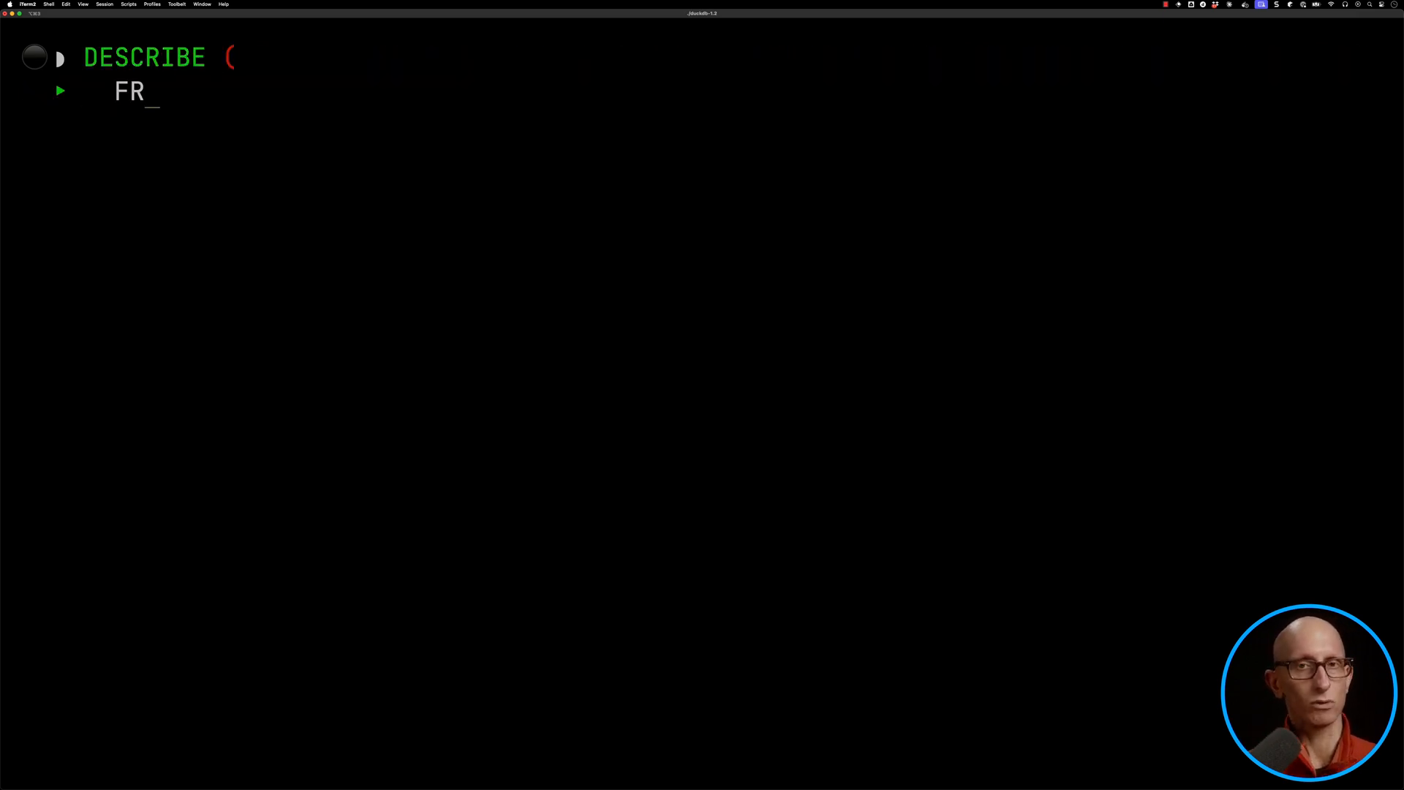
{"action": "type", "text": "OM read_csv(get"}
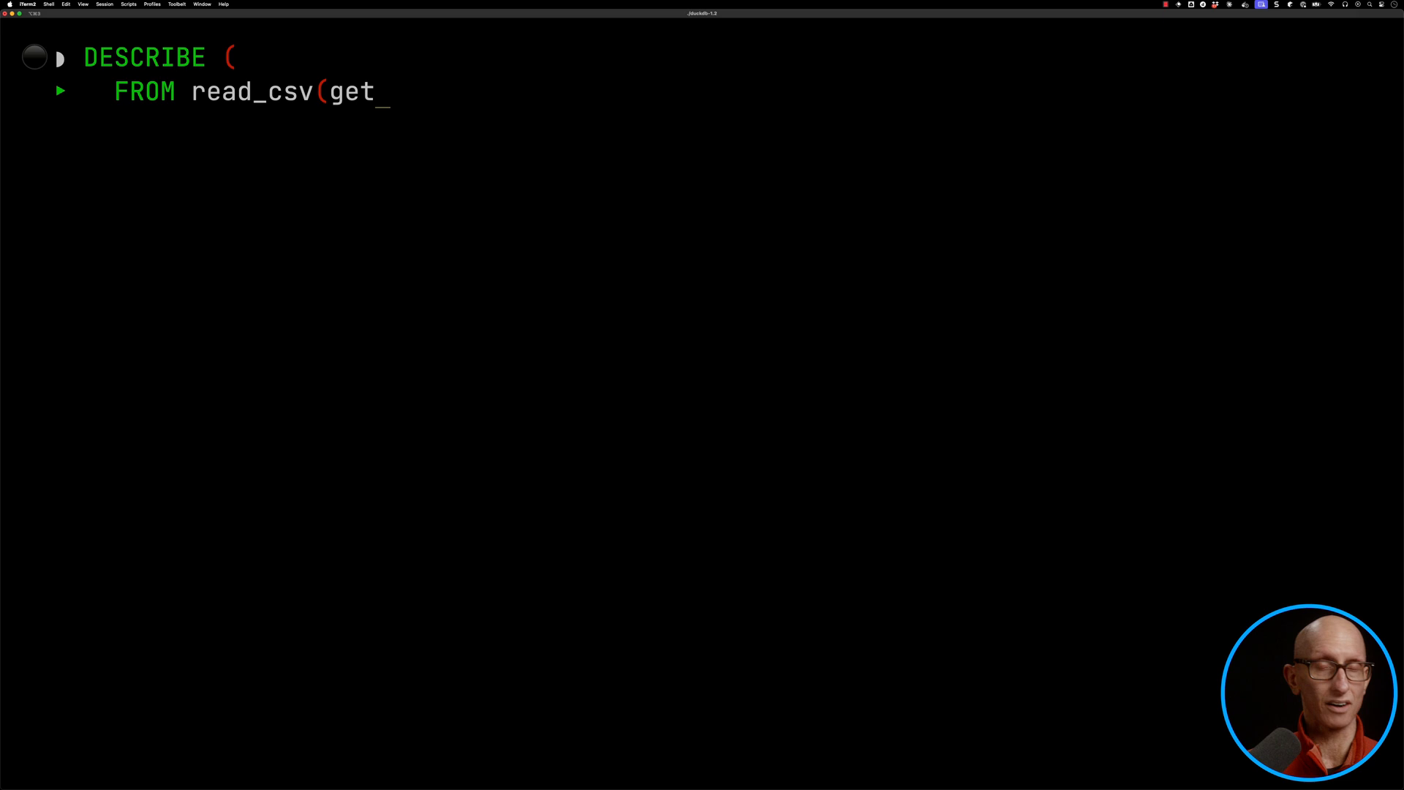
{"action": "type", "text": "variable('uri'))"}
{"action": "type", "text": "CREATE"}
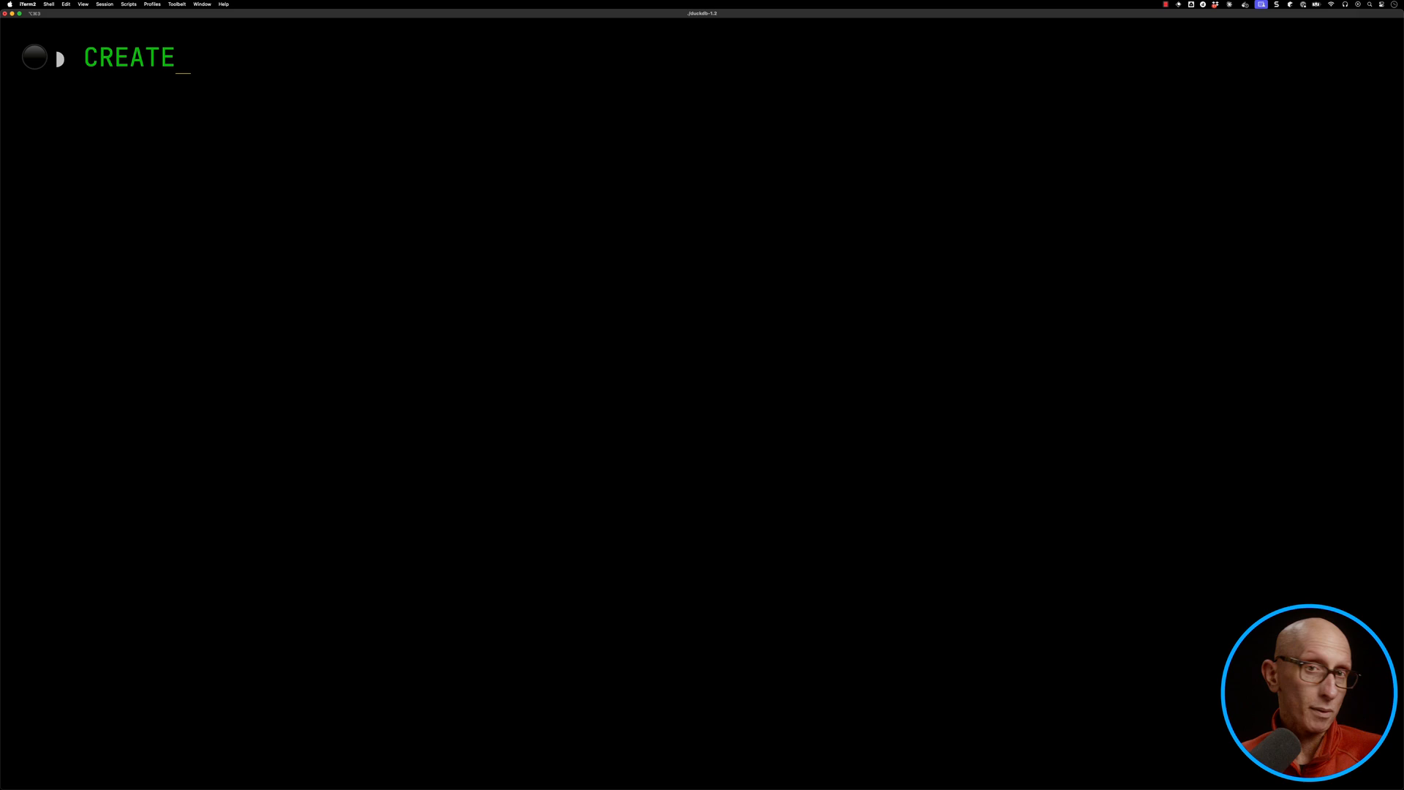
- Create or replace table players from read_csv_auto(getvariable('uri')), then recall the statement
{"action": "type", "text": "OR REPLACE TABLE players"}
{"action": "type", "text": "FROM rea"}
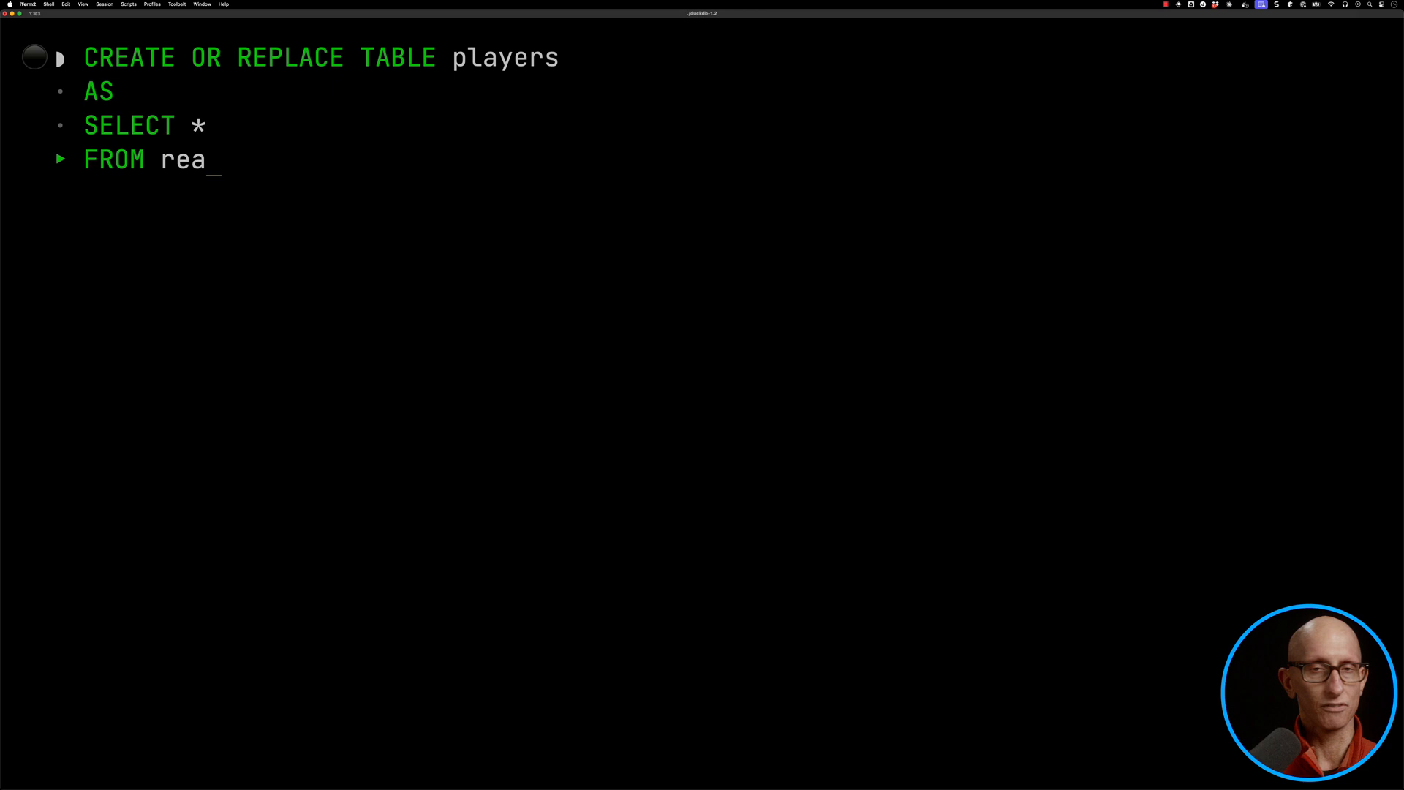
{"action": "type", "text": "d_csv_auto(getva"}
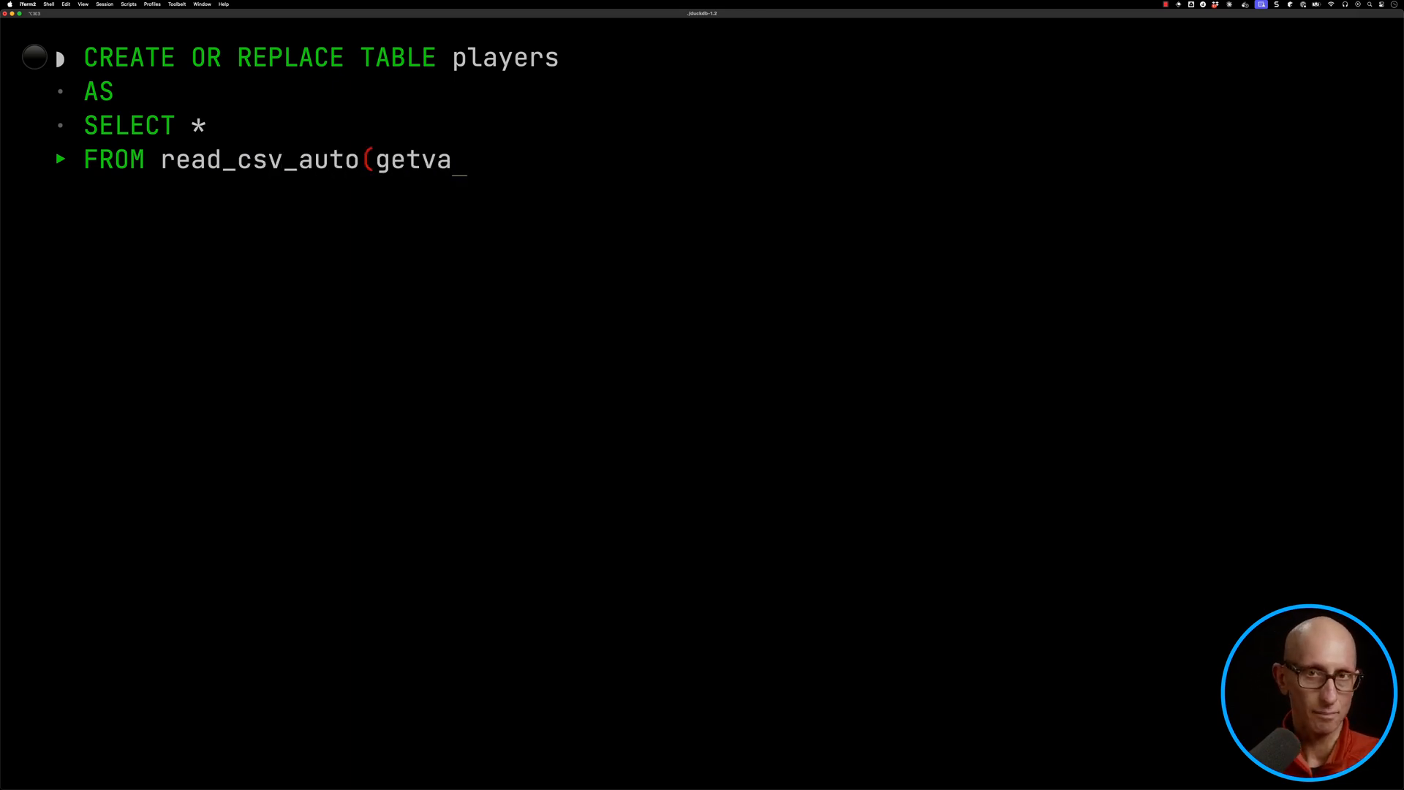
{"action": "type", "text": "riable('uri'));"}
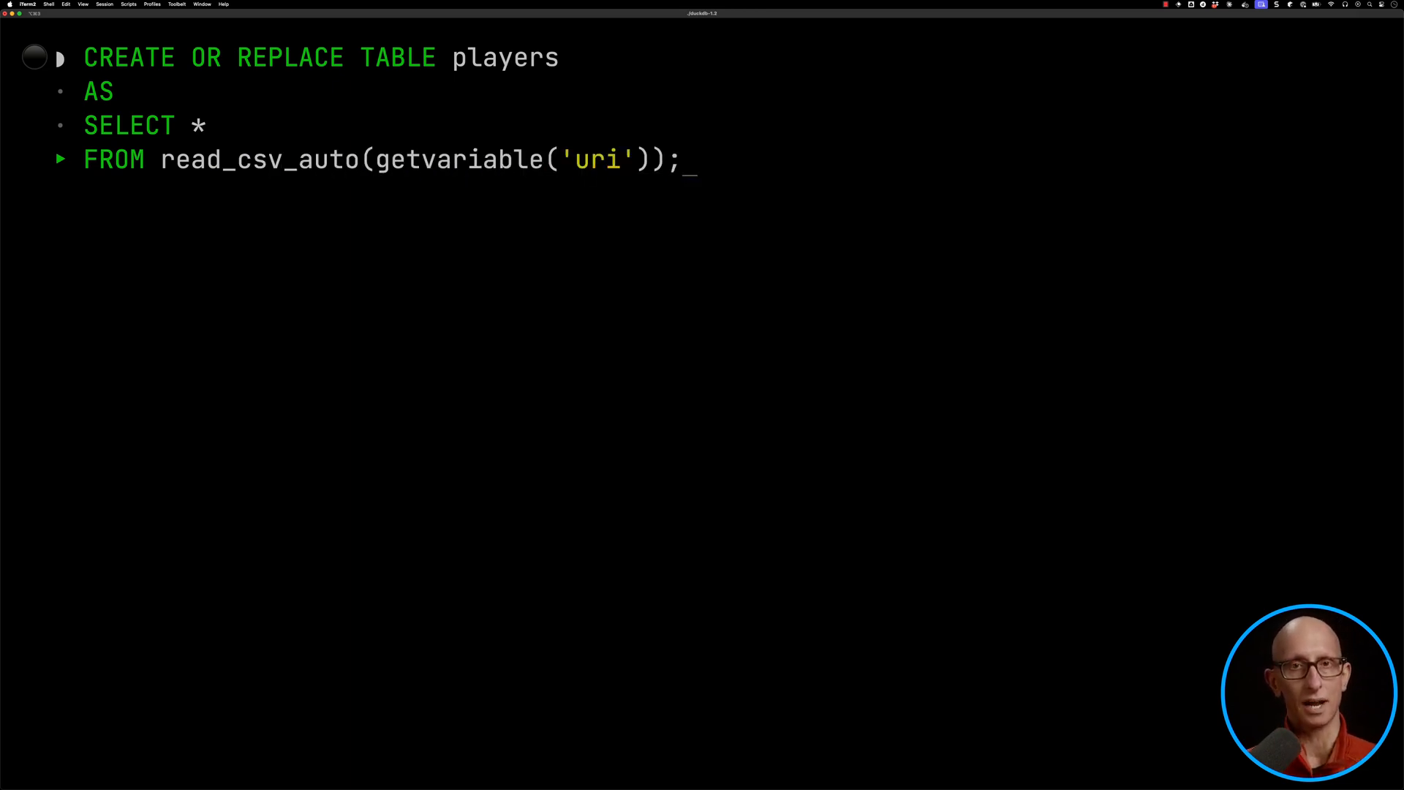
{"action": "key", "text": "Return"}
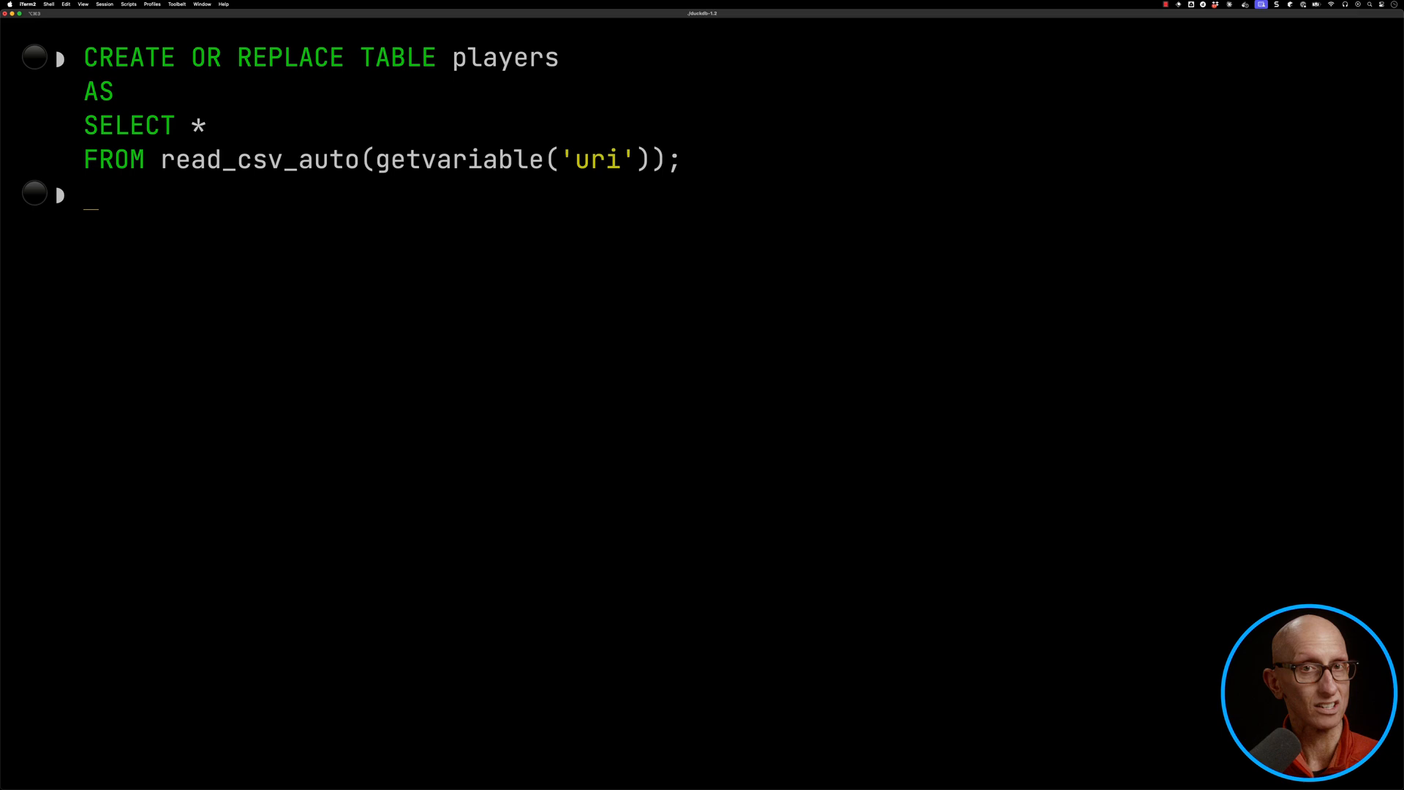
{"action": "key", "text": "Return"}
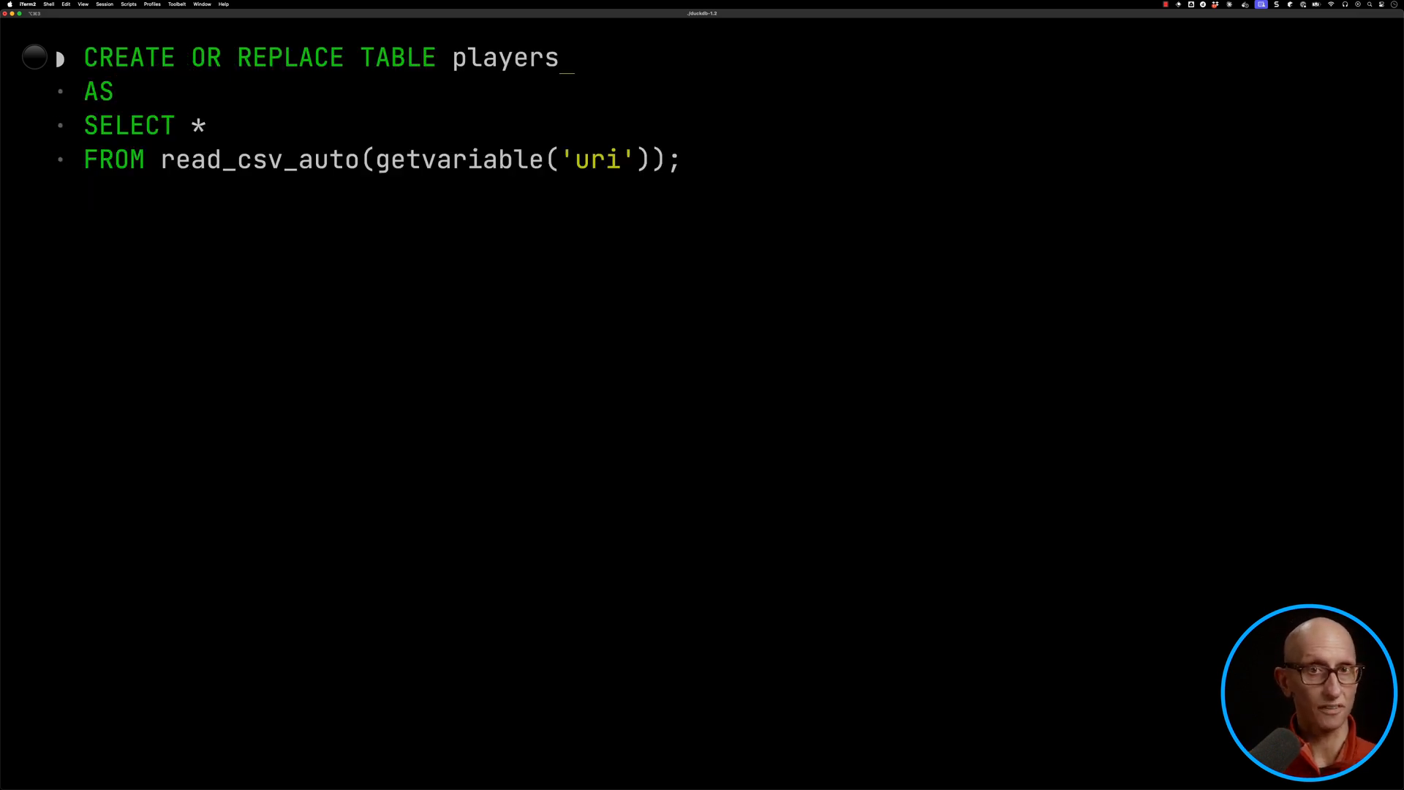
- Add column names id, name_f, name_l … ioc, height, wiki_id to players, DESCRIBE it, try x, y, z
{"action": "type", "text": "(id, name_f, name_l, hand, dob,"}
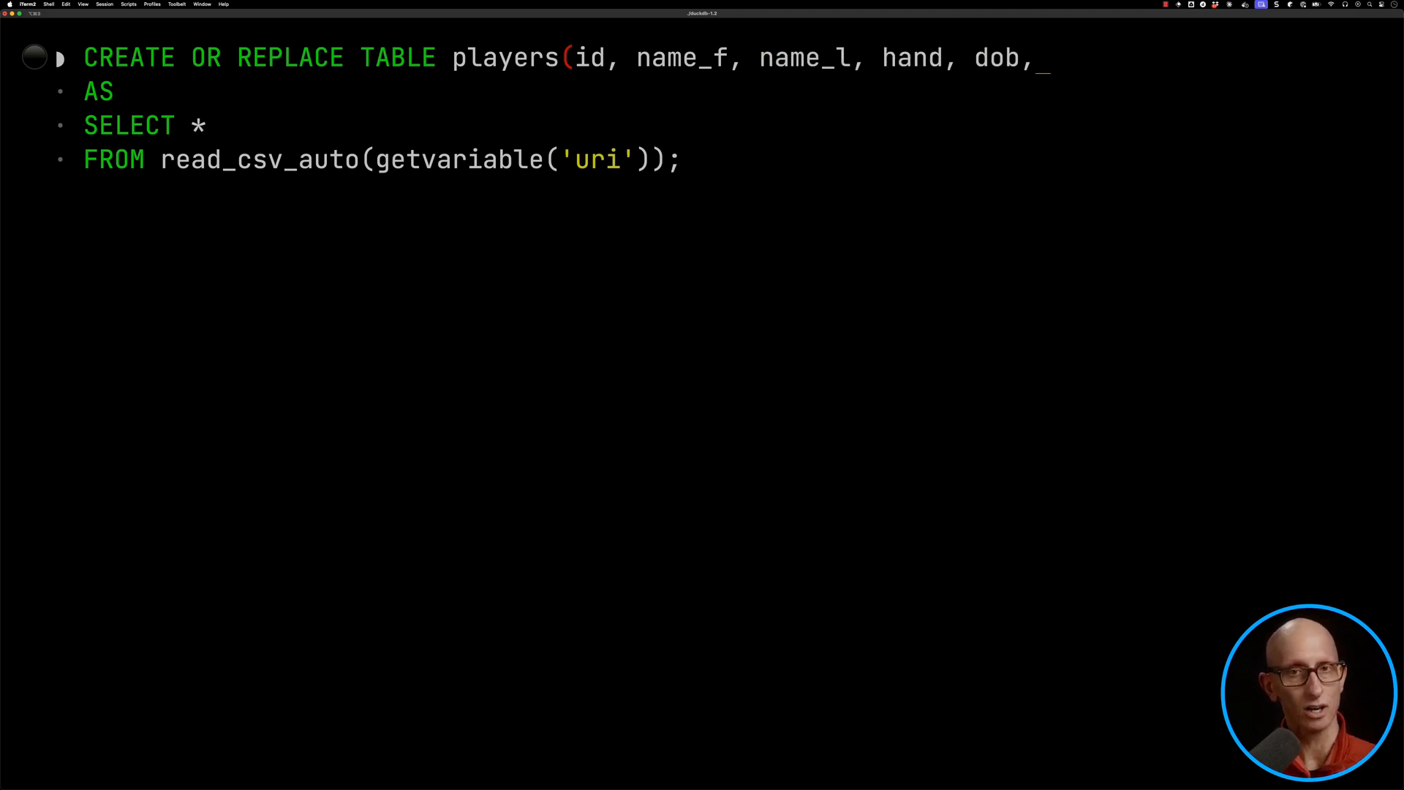
{"action": "type", "text": "ioc, height, wiki_id"}
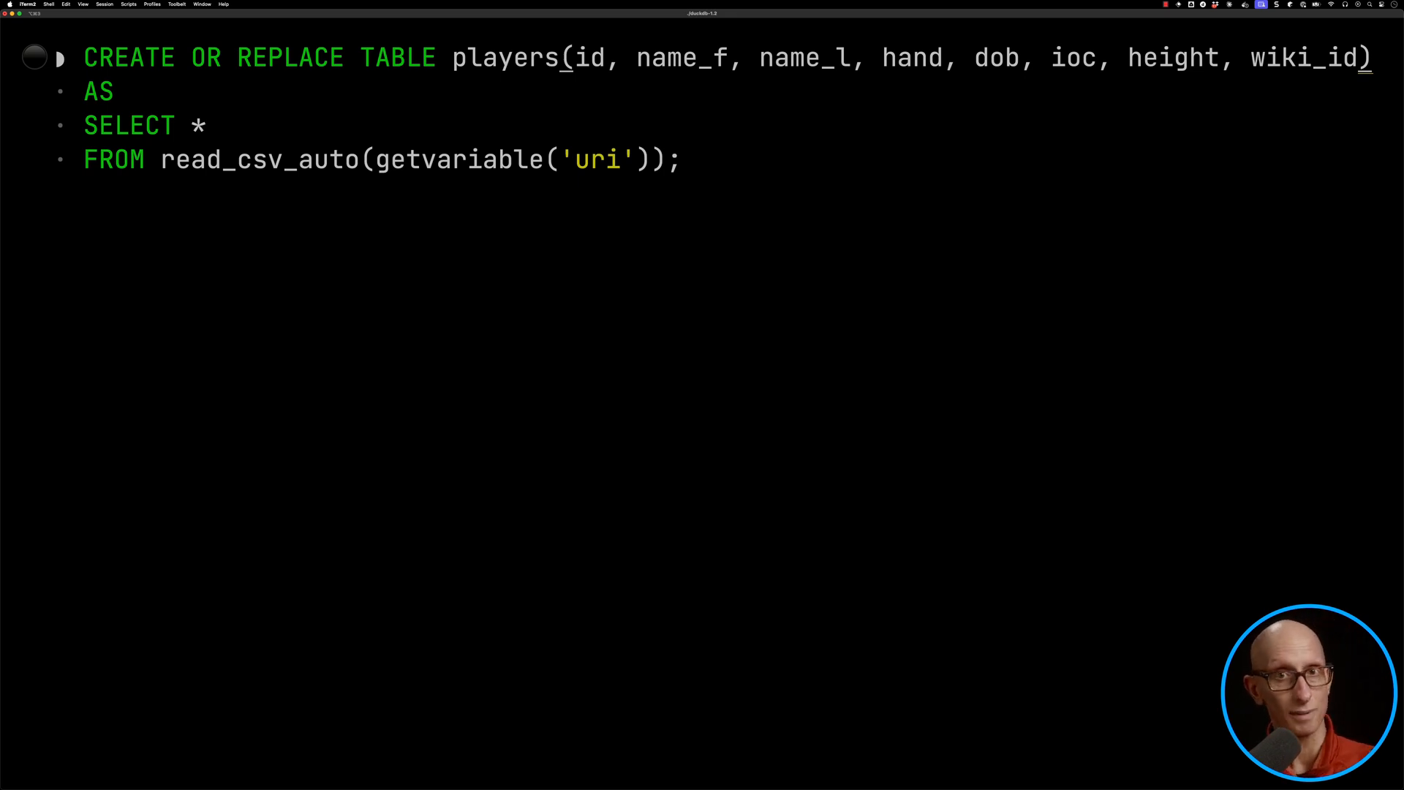
{"action": "type", "text": "DESCRIBE players;"}
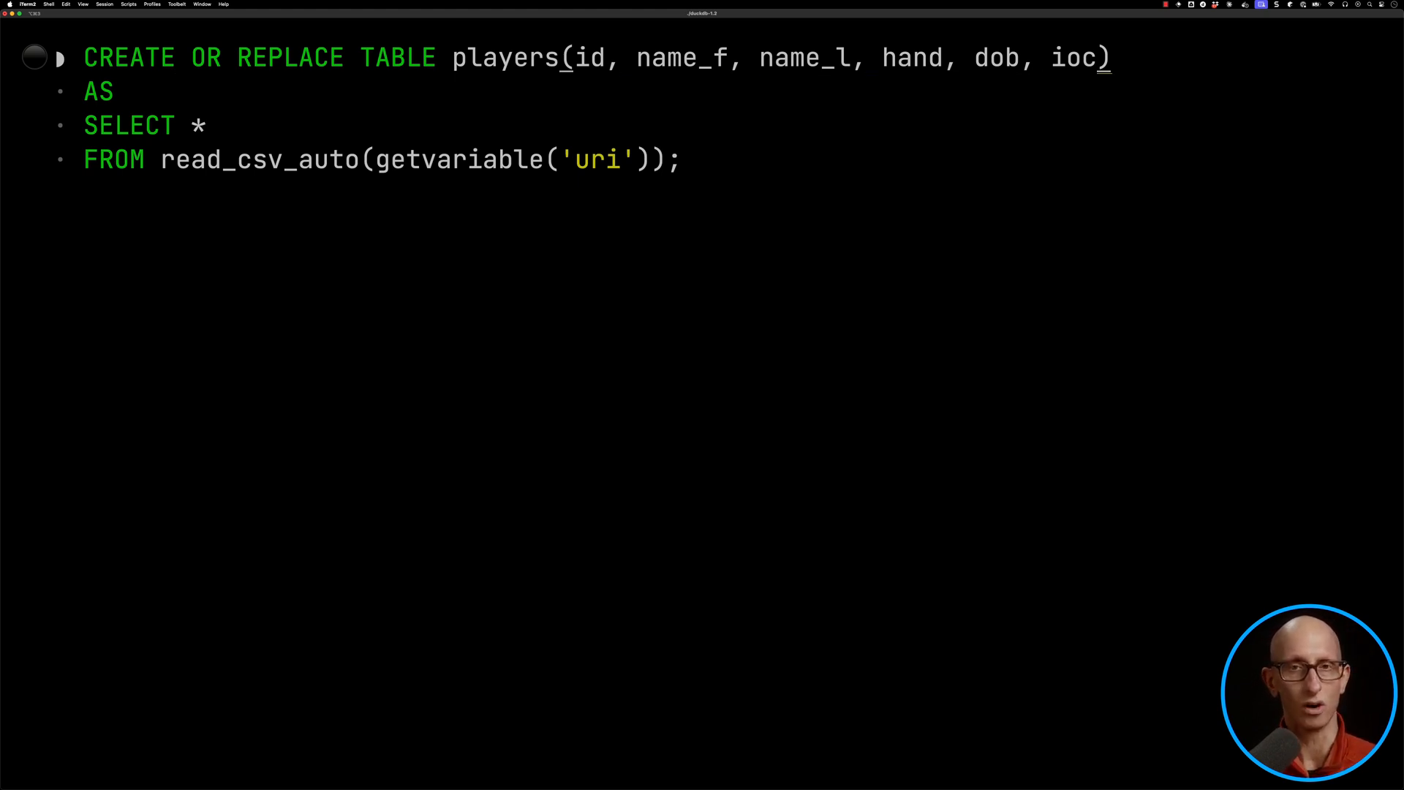
{"action": "type", "text": ", x, y, z"}
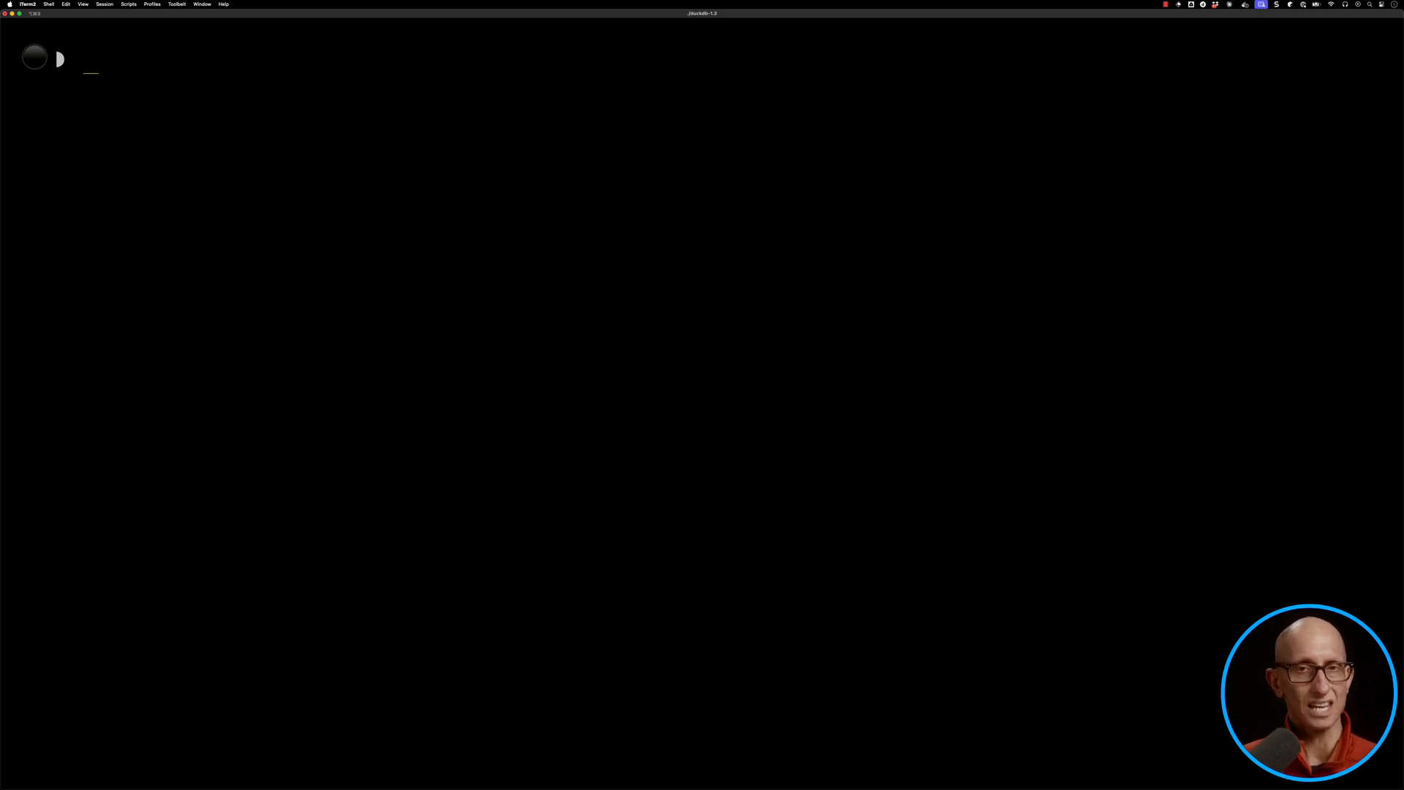
- Select the five tallest players' name columns via COLUMNS('name.*'), SIMILAR TO, then LIKE 'name%'
{"action": "type", "text": "FROM players"}
{"action": "type", "text": "SELECT"}
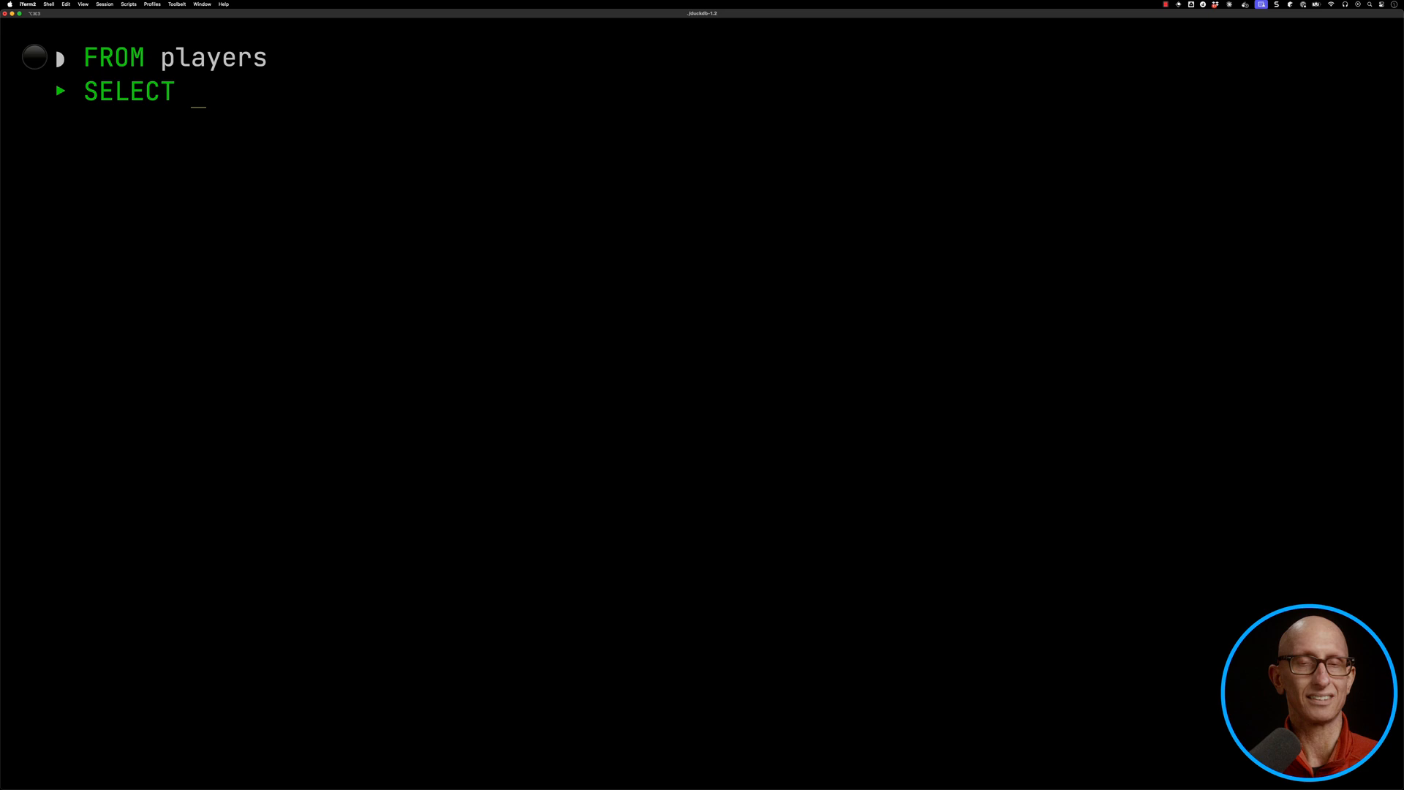
{"action": "type", "text": "COLUMNS('name.*')"}
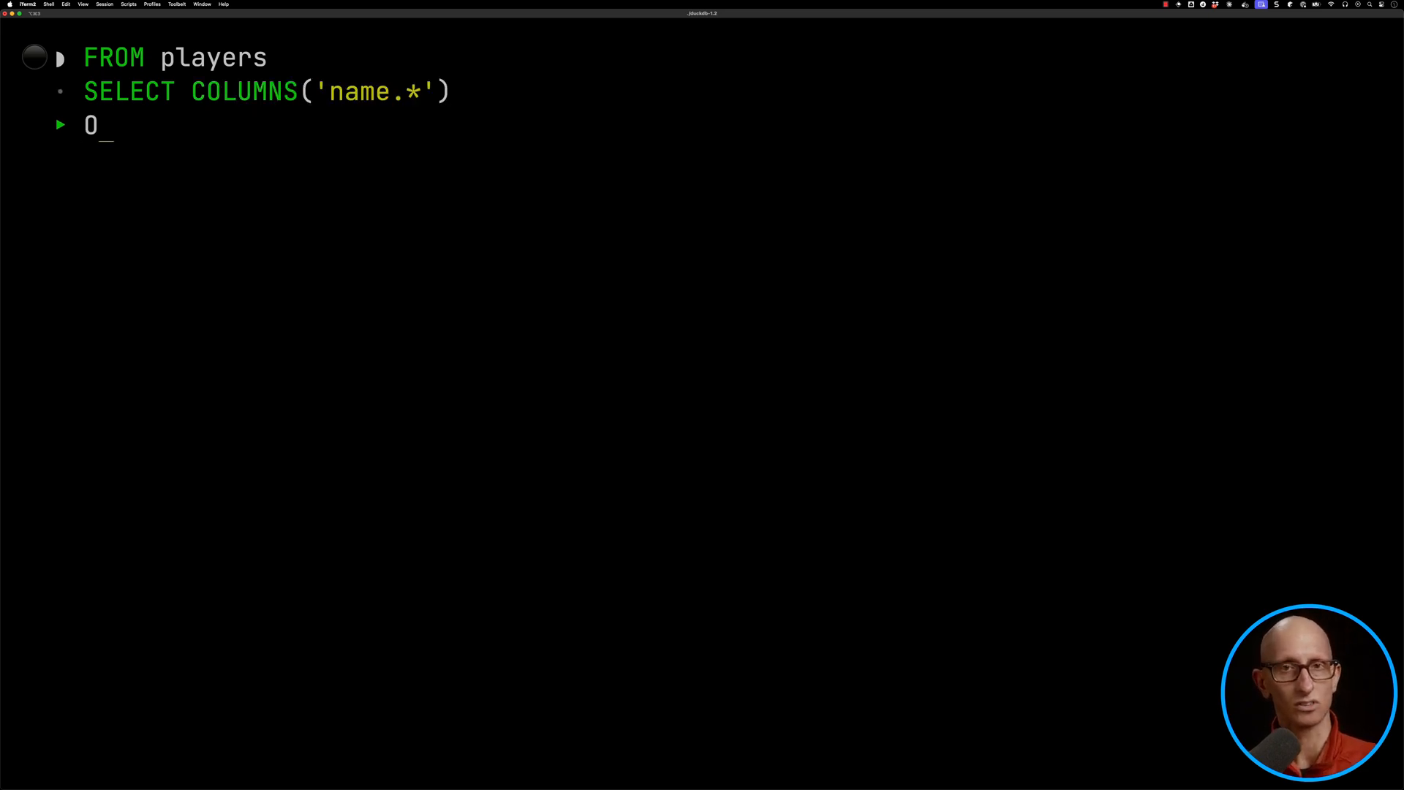
{"action": "type", "text": "ORDER BY height DESC"}
{"action": "type", "text": "LIMIT 5;"}
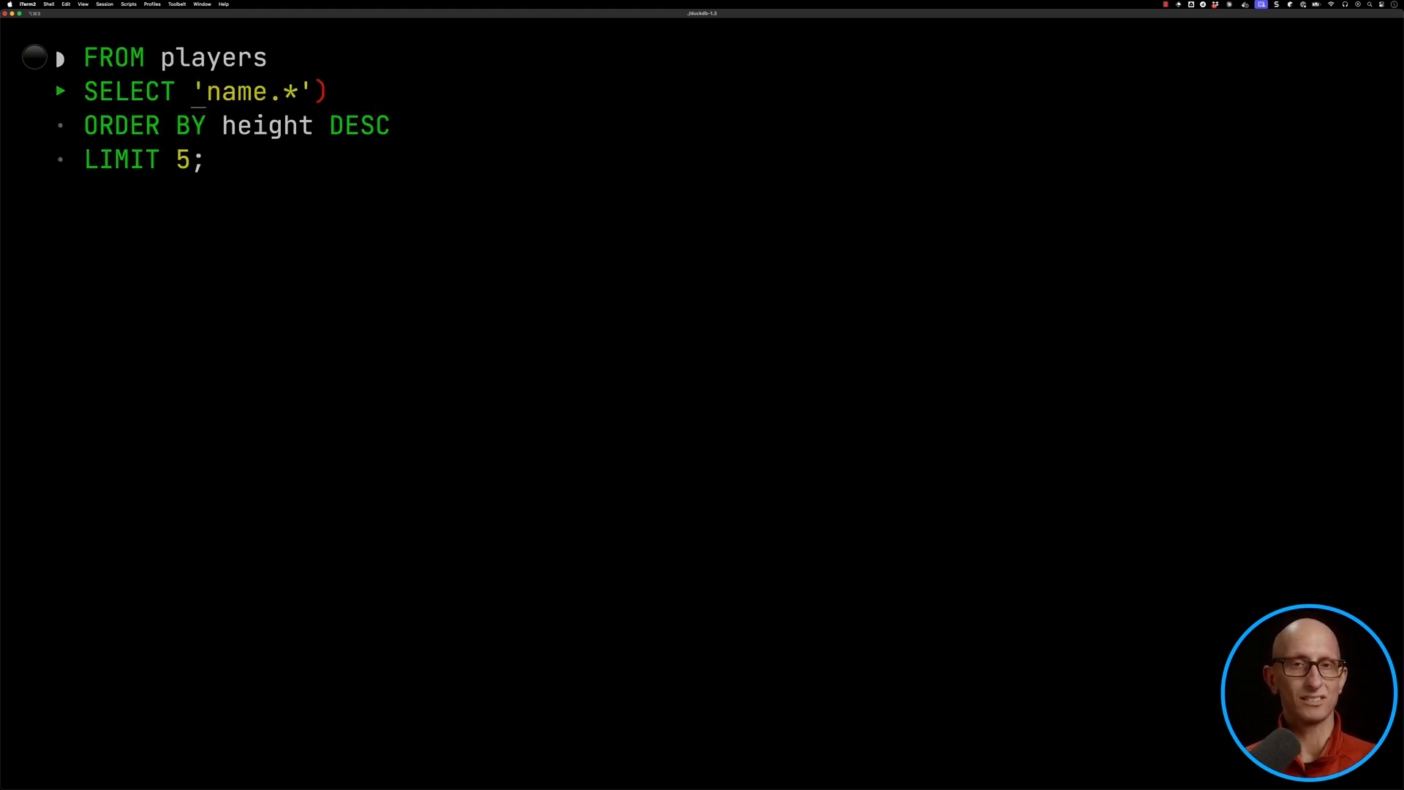
{"action": "type", "text": "* SIMILAR TO"}
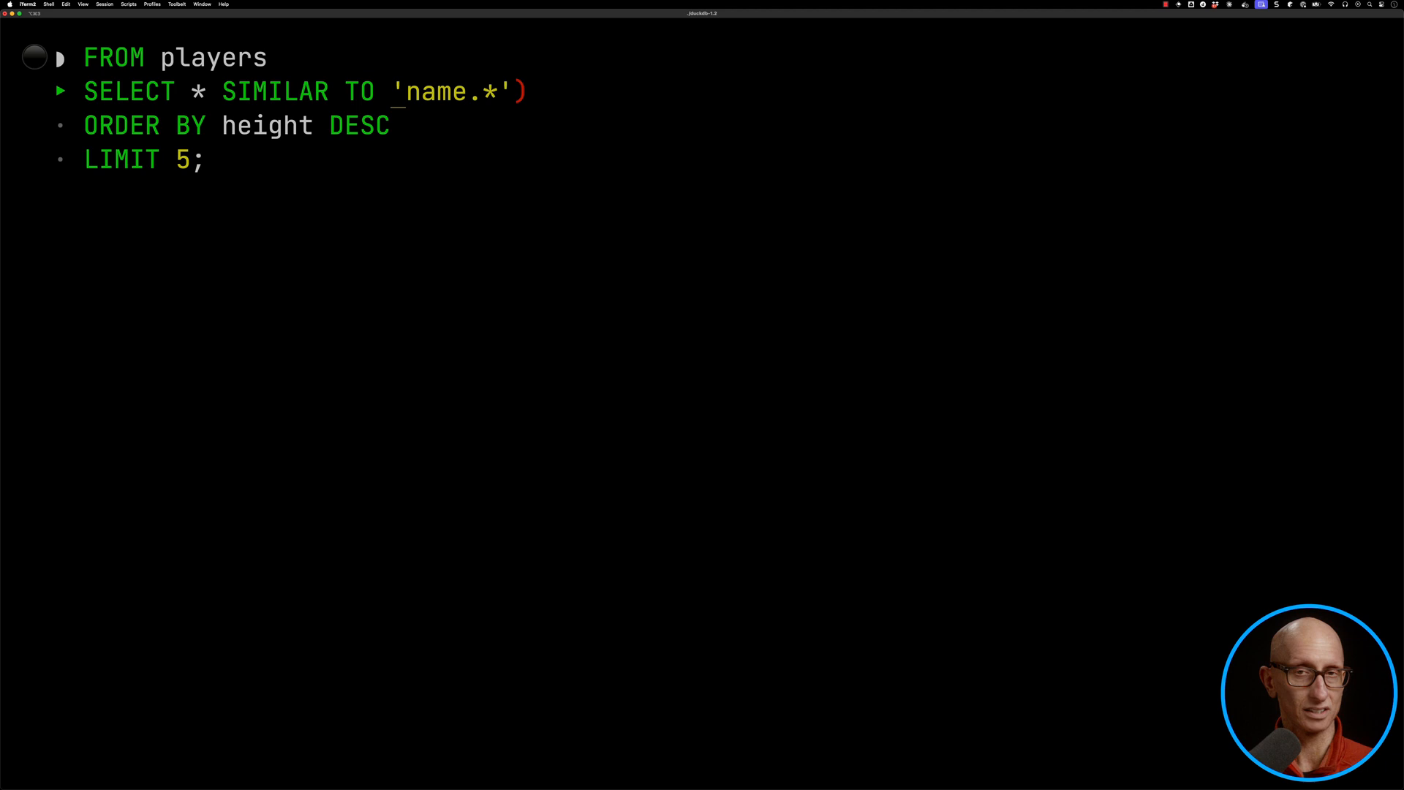
{"action": "key", "text": "Backspace"}
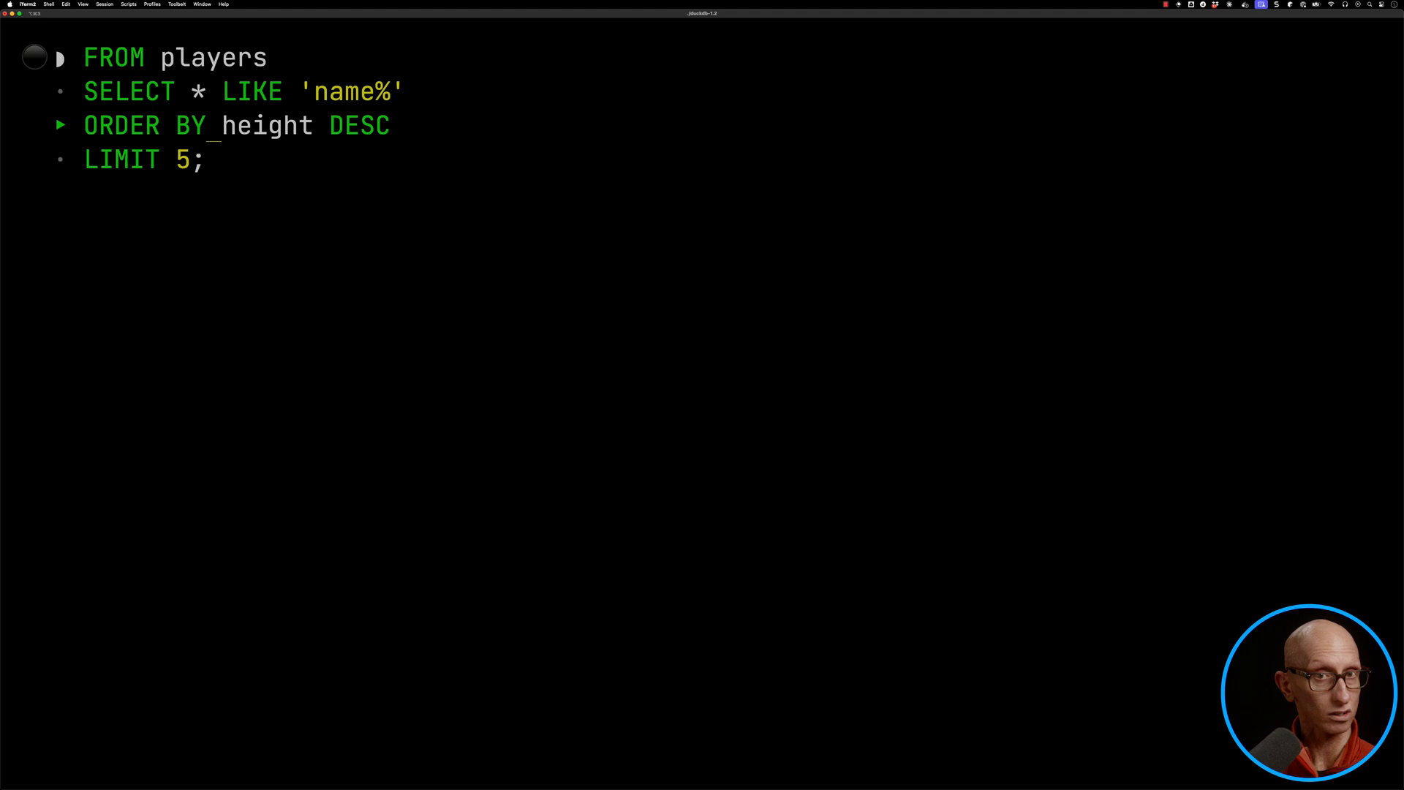
{"action": "key", "text": "Return"}
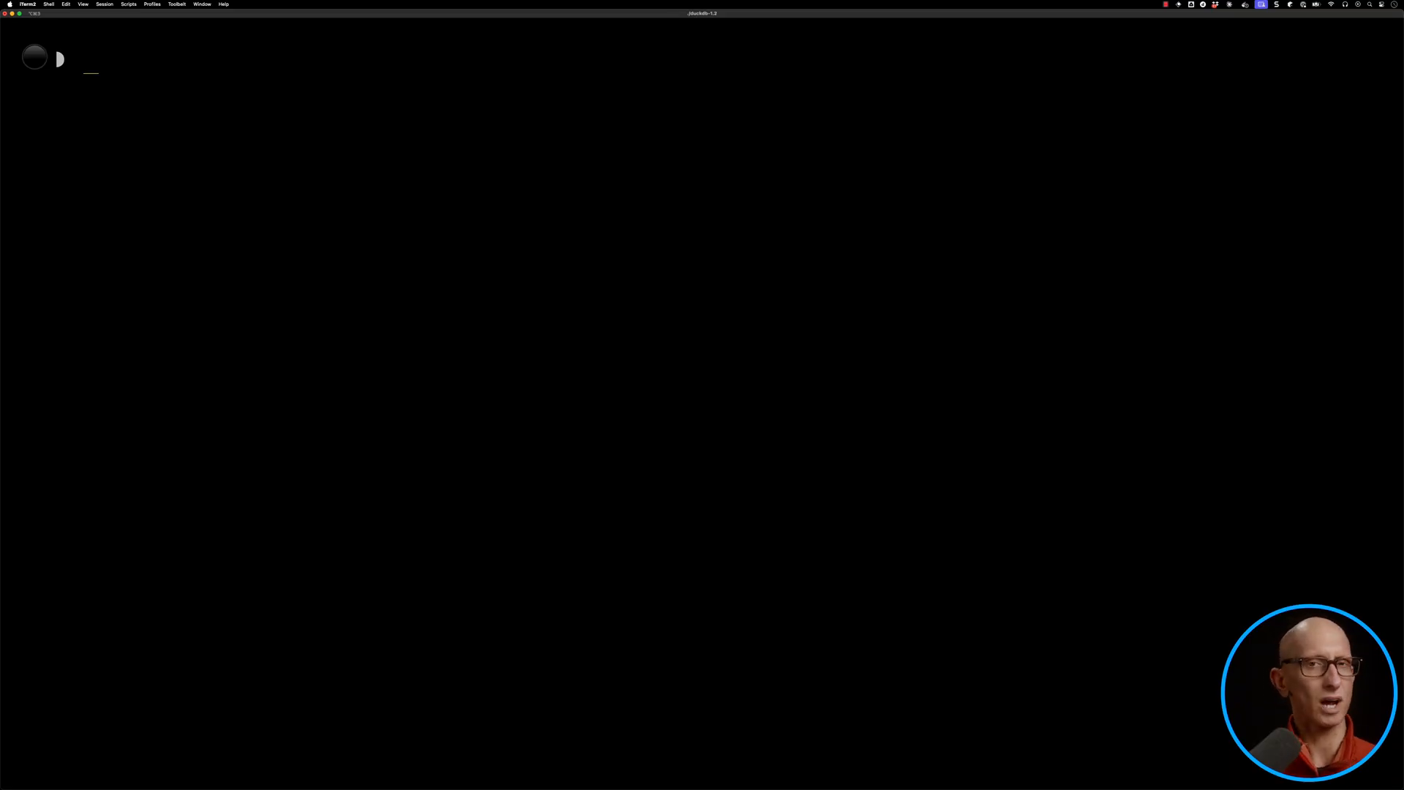
- Run the tallest-five players query renaming name_f to first_name and name_l to surname
{"action": "type", "text": "FROM players"}
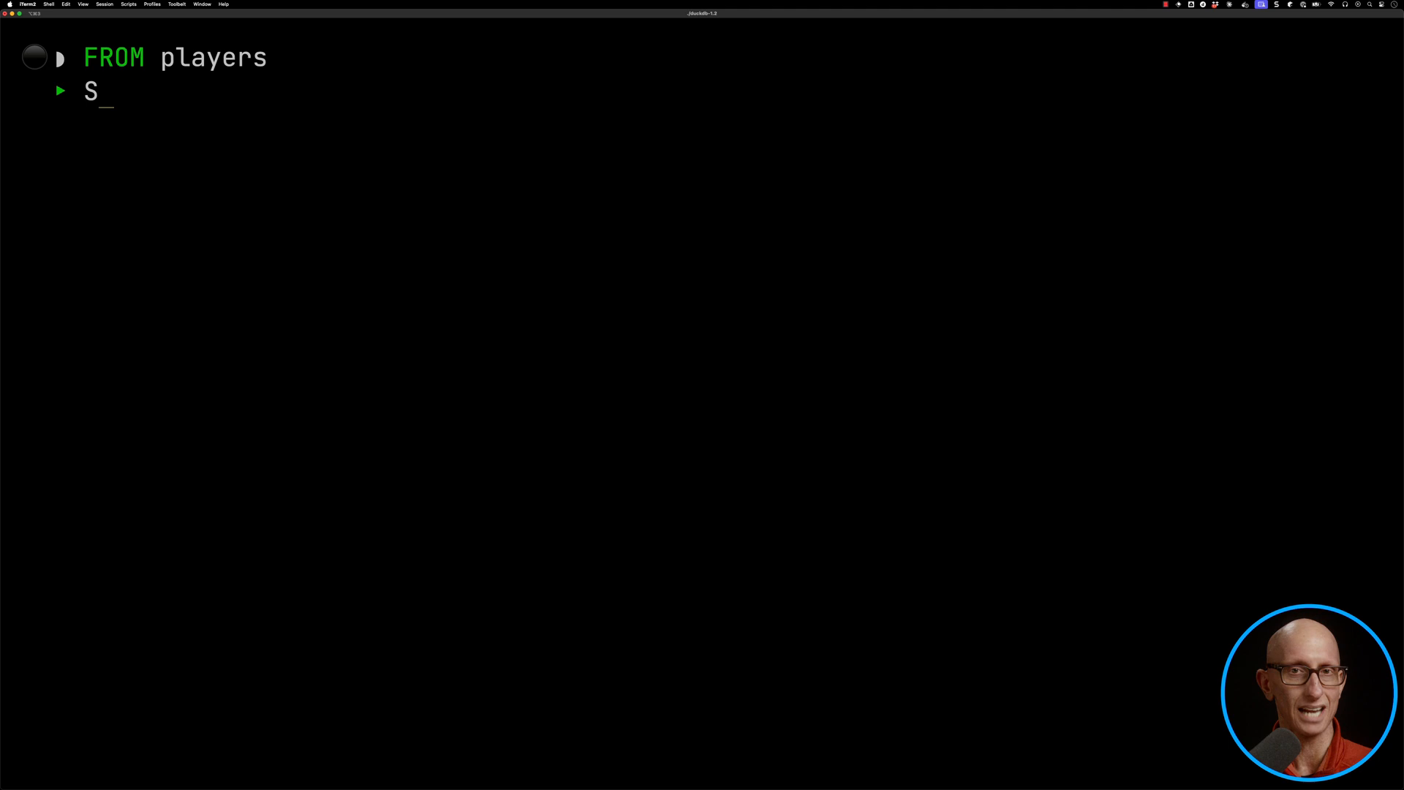
{"action": "type", "text": "ELECT * EXCLUDE('n"}
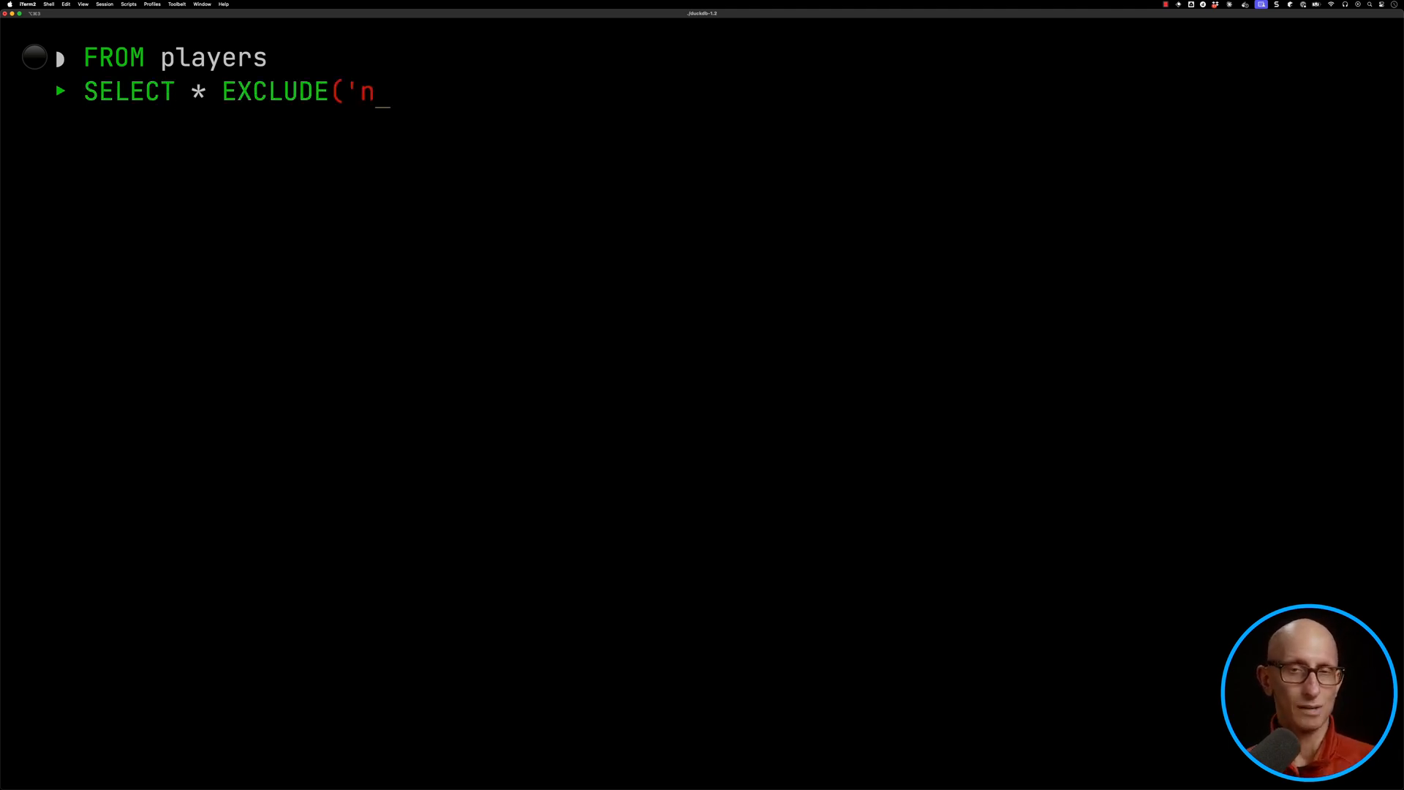
{"action": "type", "text": "ame_f', 'name_l'), name_f AS first_na"}
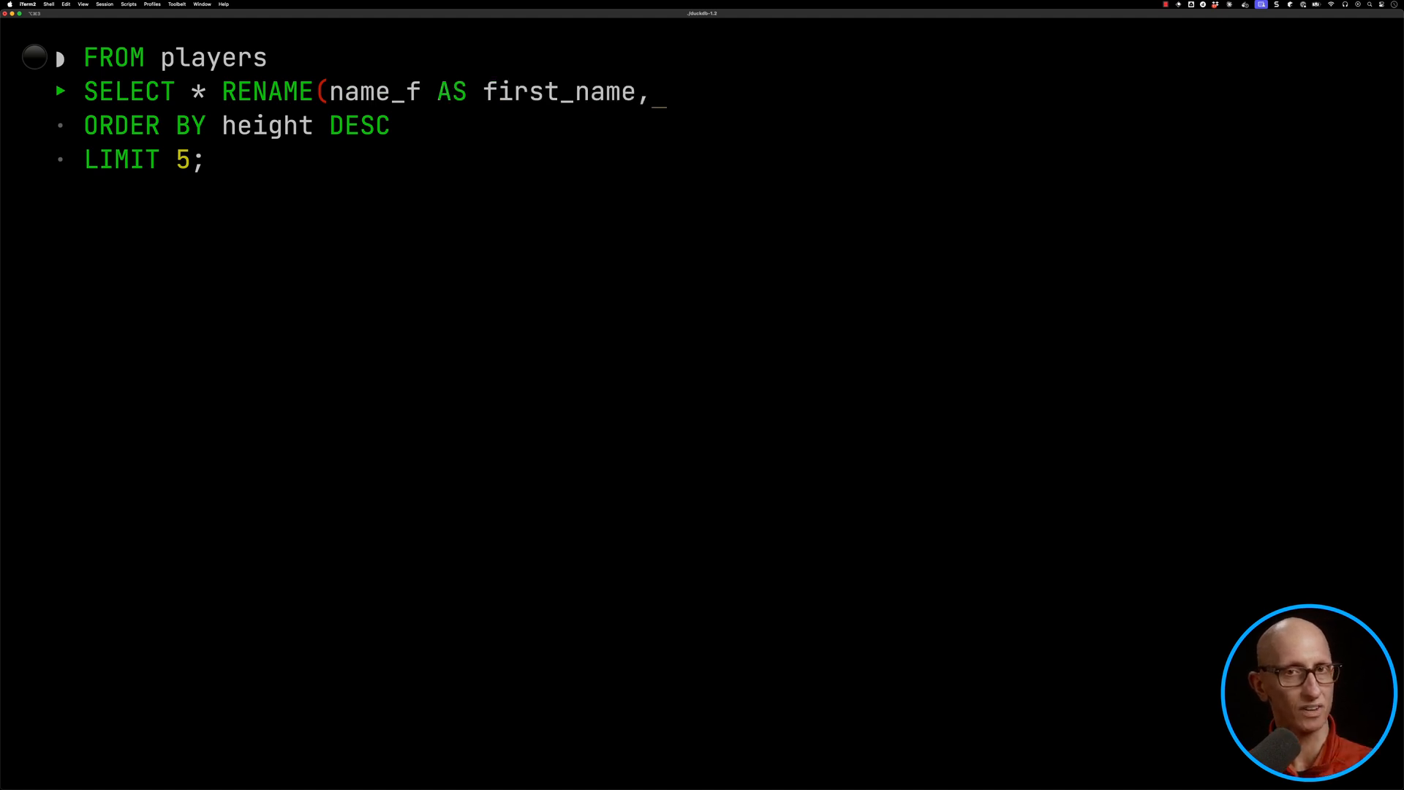
{"action": "type", "text": "name_l AS surname)"}
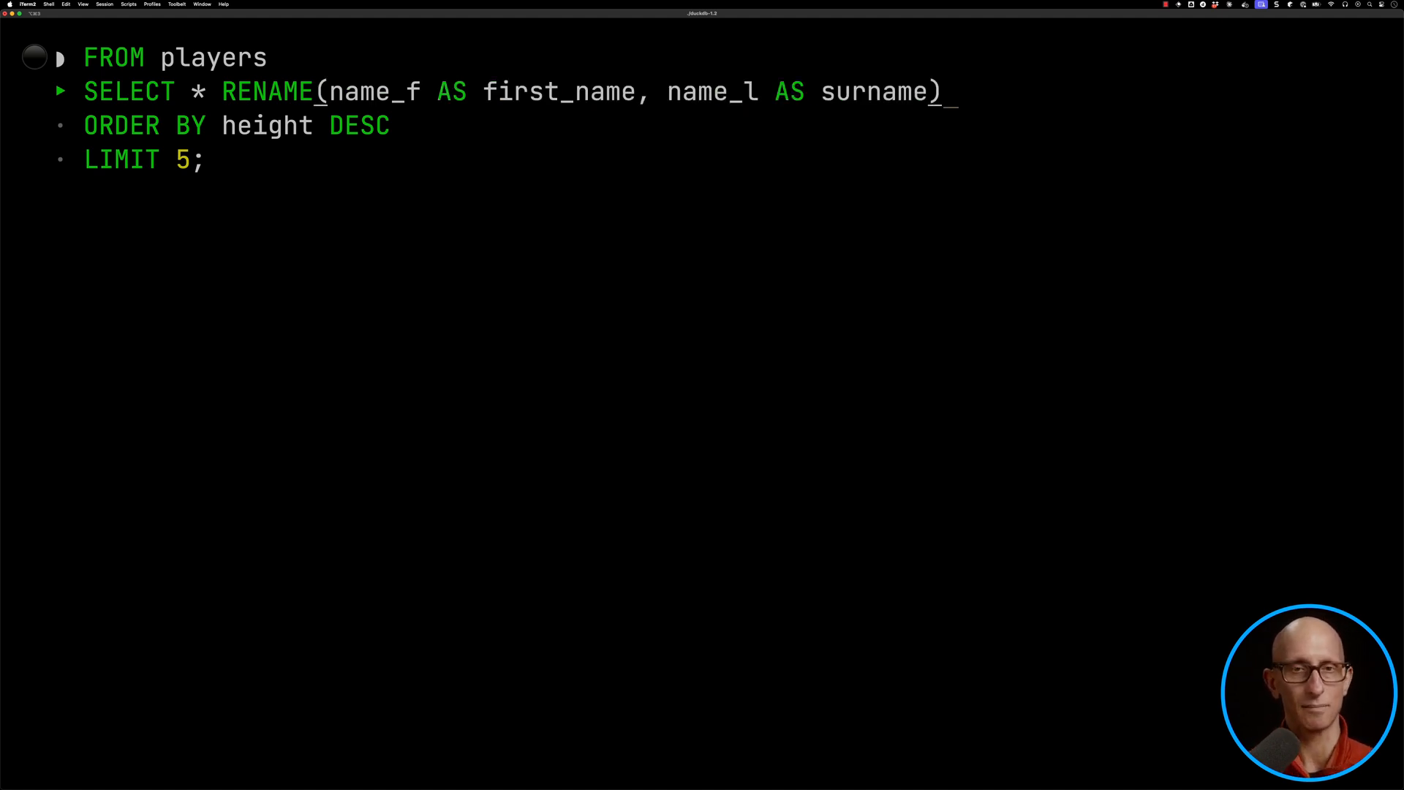
{"action": "key", "text": "Return"}
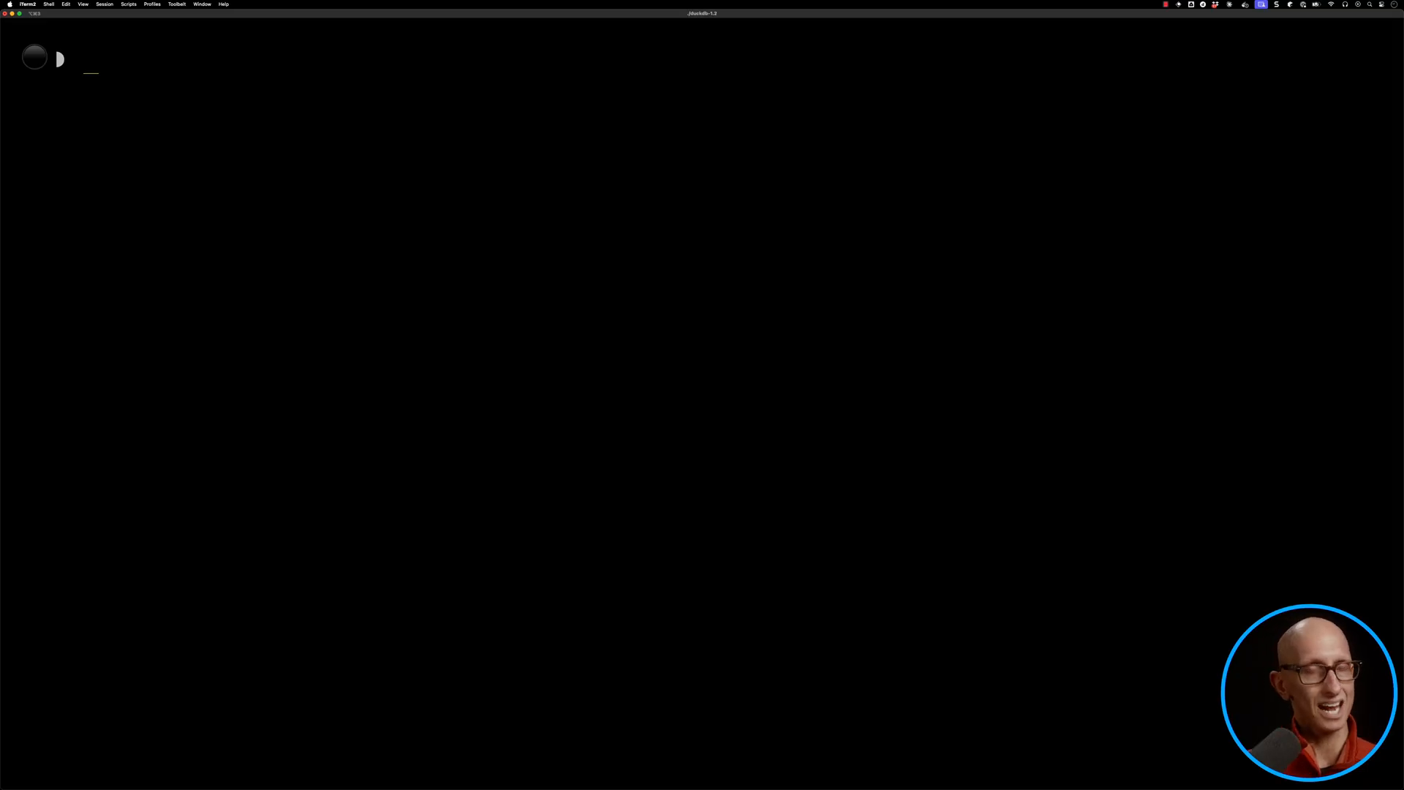
- Start FROM p: players SELECT with prefix aliases first_name: p.name_f and surname: p.name_l
{"action": "type", "text": "FROM p:"}
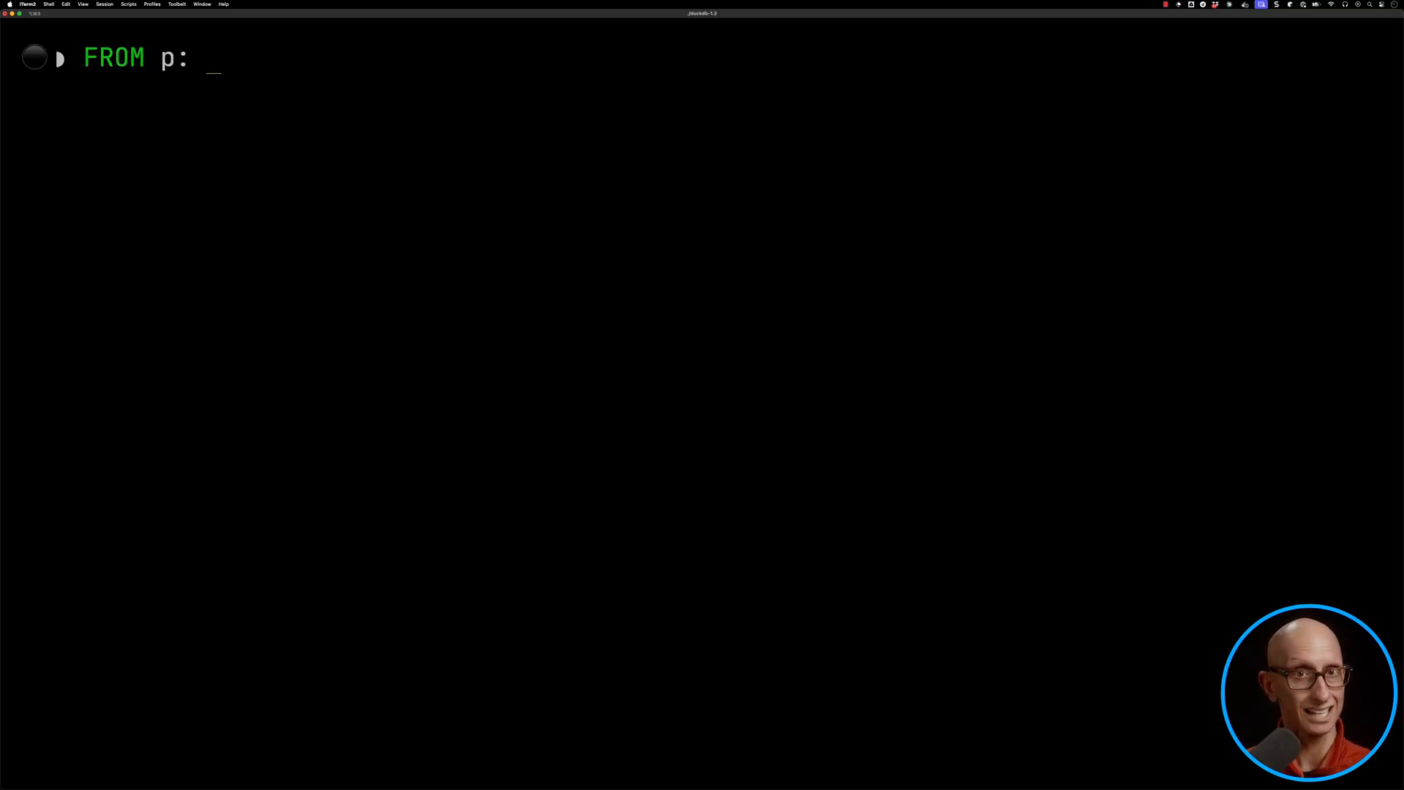
{"action": "type", "text": "players"}
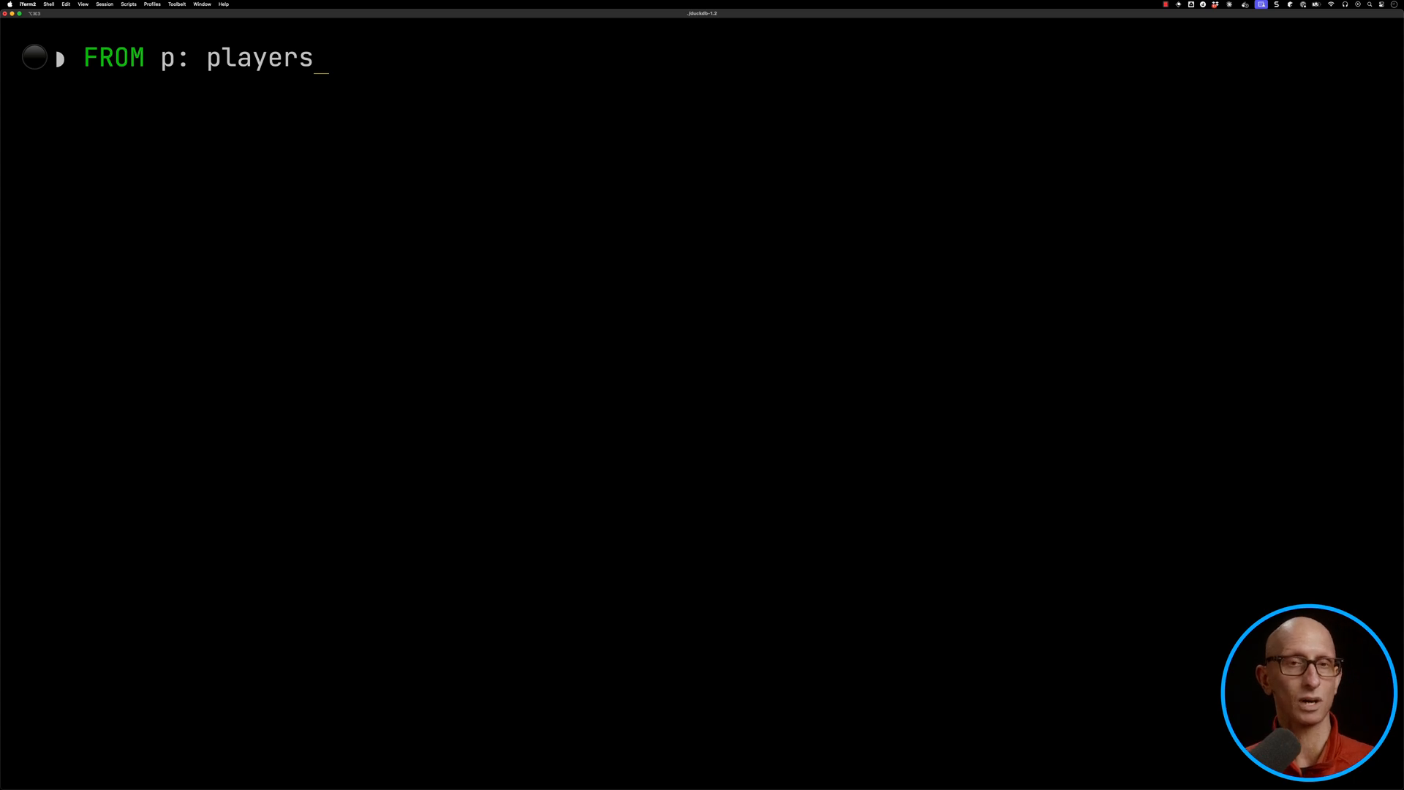
{"action": "type", "text": "SELECT first"}
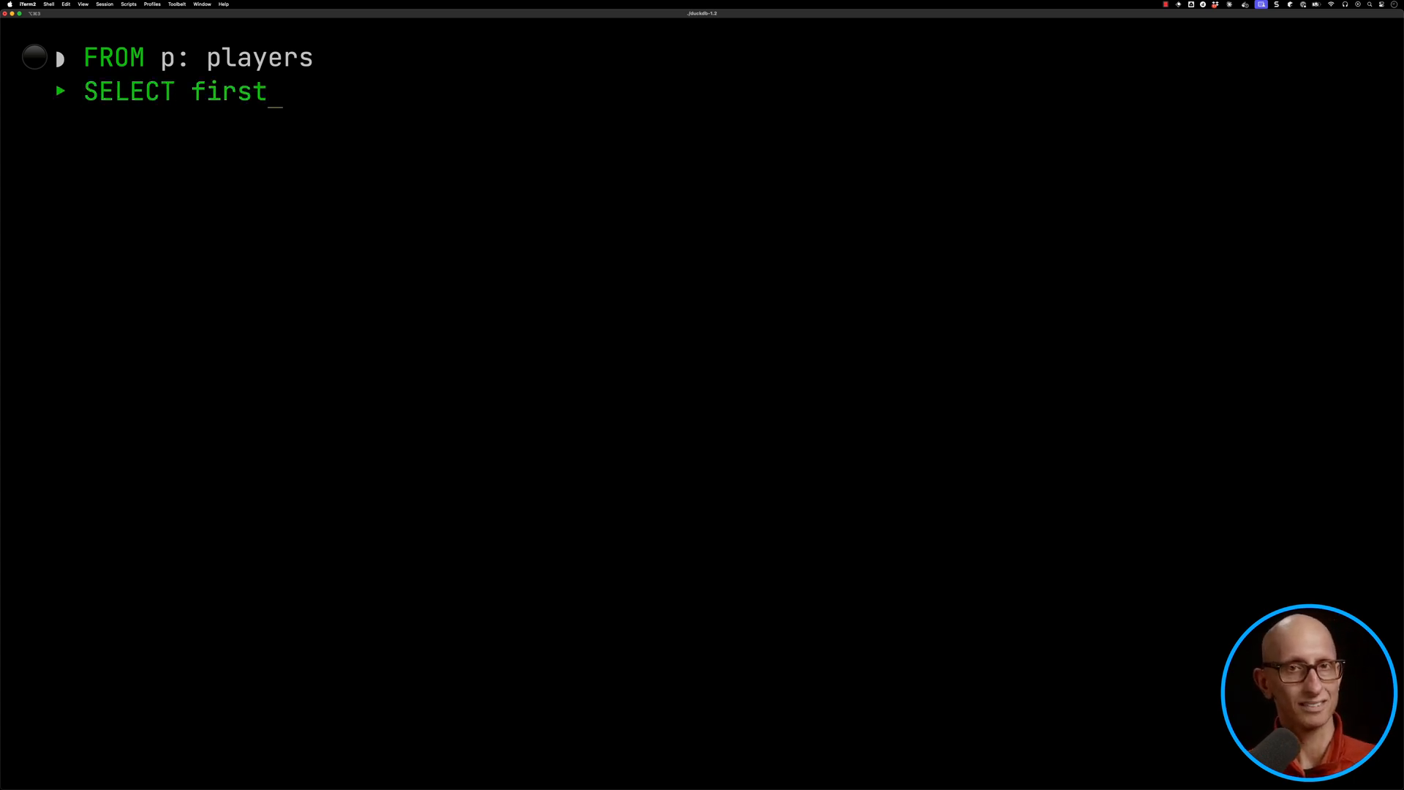
{"action": "type", "text": "_name: p.name_f, su"}
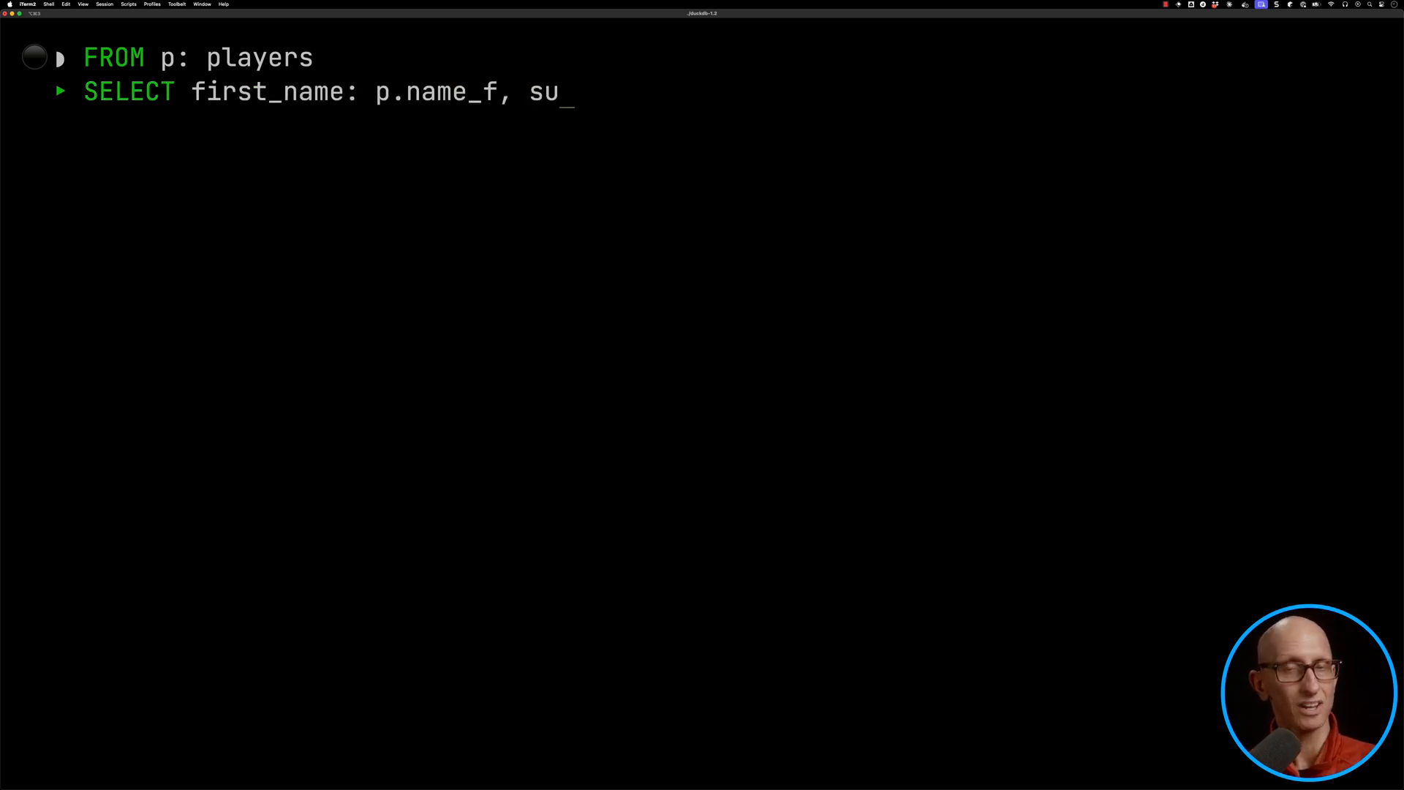
{"action": "type", "text": "rname: p.name_l, co"}
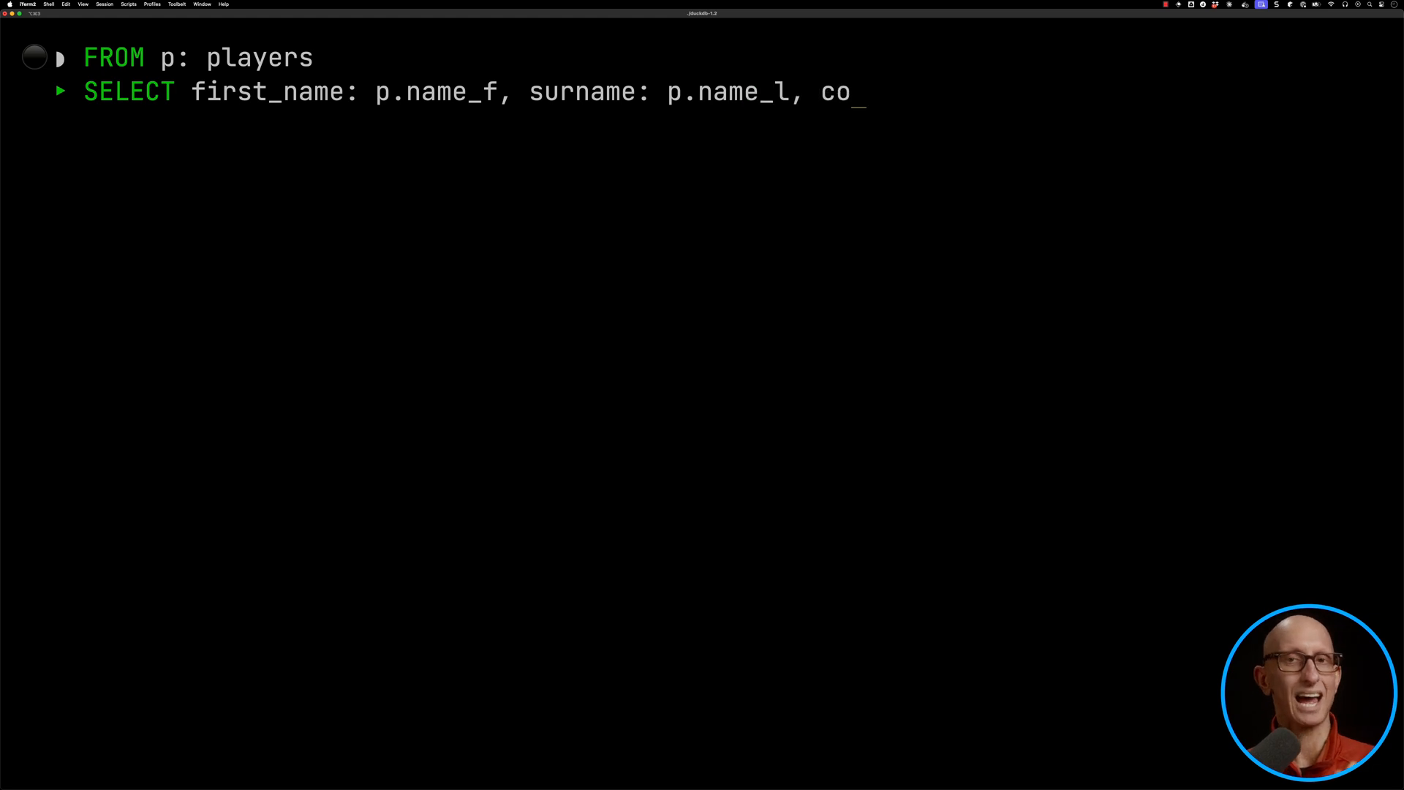